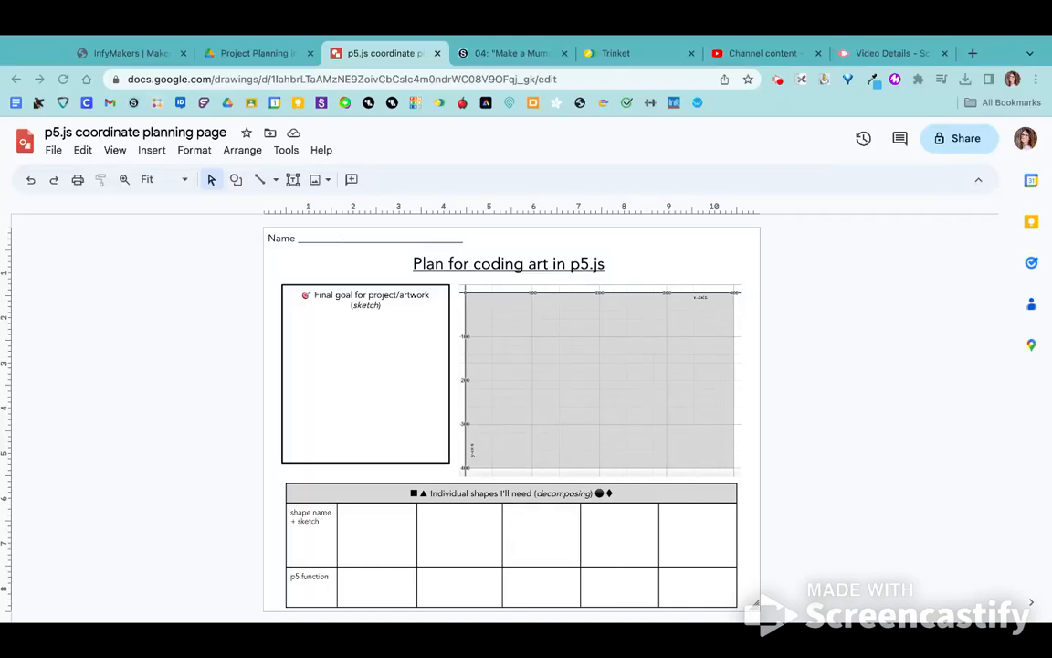
{"action": "mouse_move", "coordinate": [766, 398]}
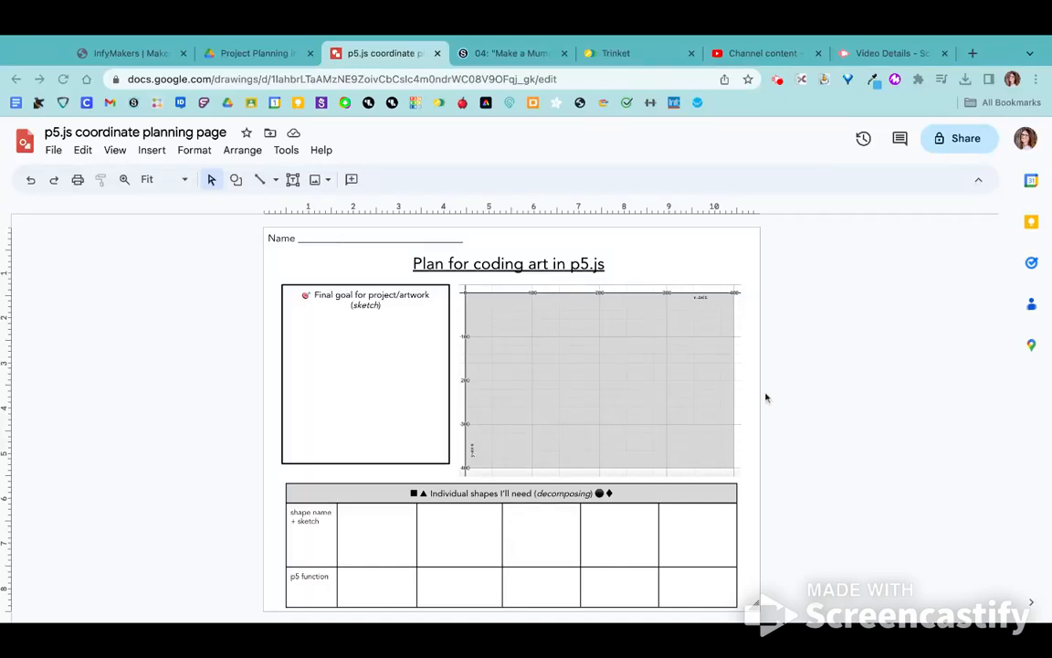
{"action": "mouse_move", "coordinate": [372, 366]}
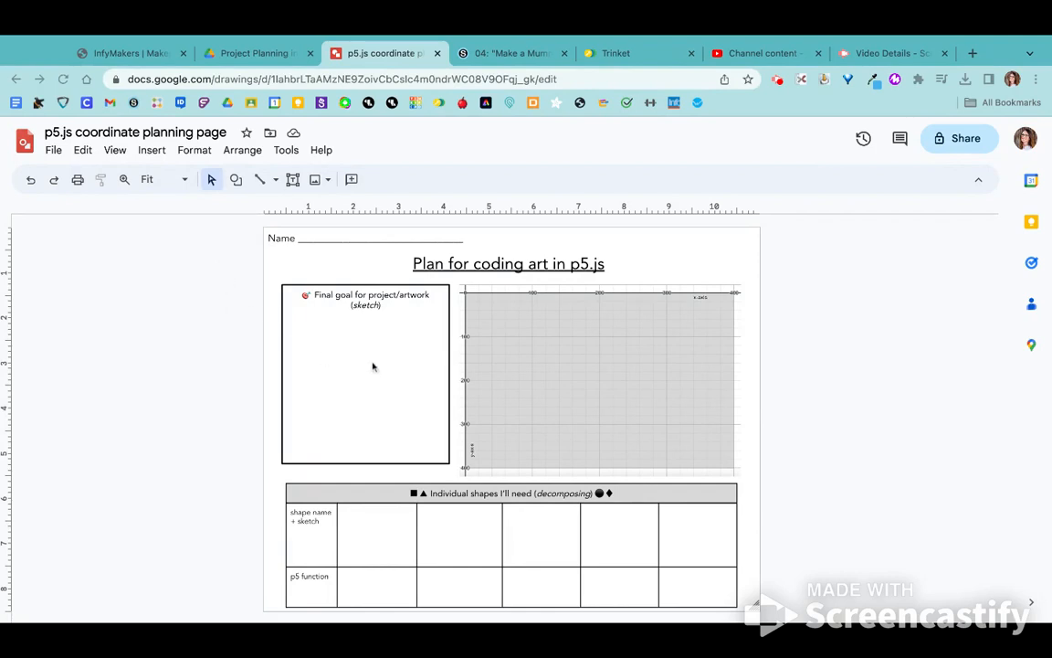
{"action": "mouse_move", "coordinate": [546, 367]}
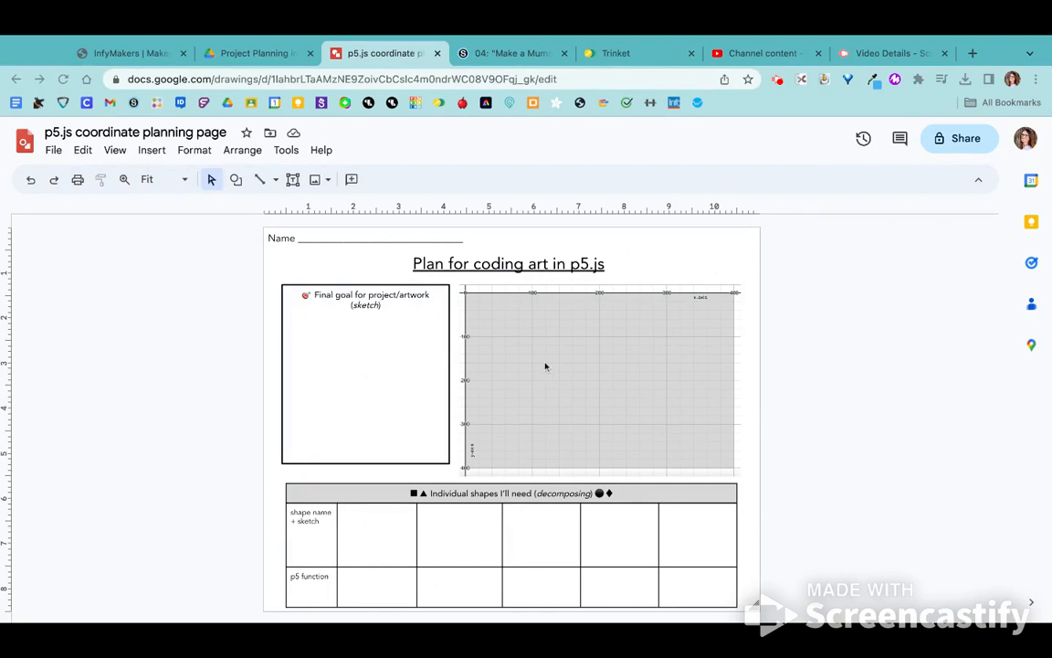
{"action": "mouse_move", "coordinate": [344, 356]}
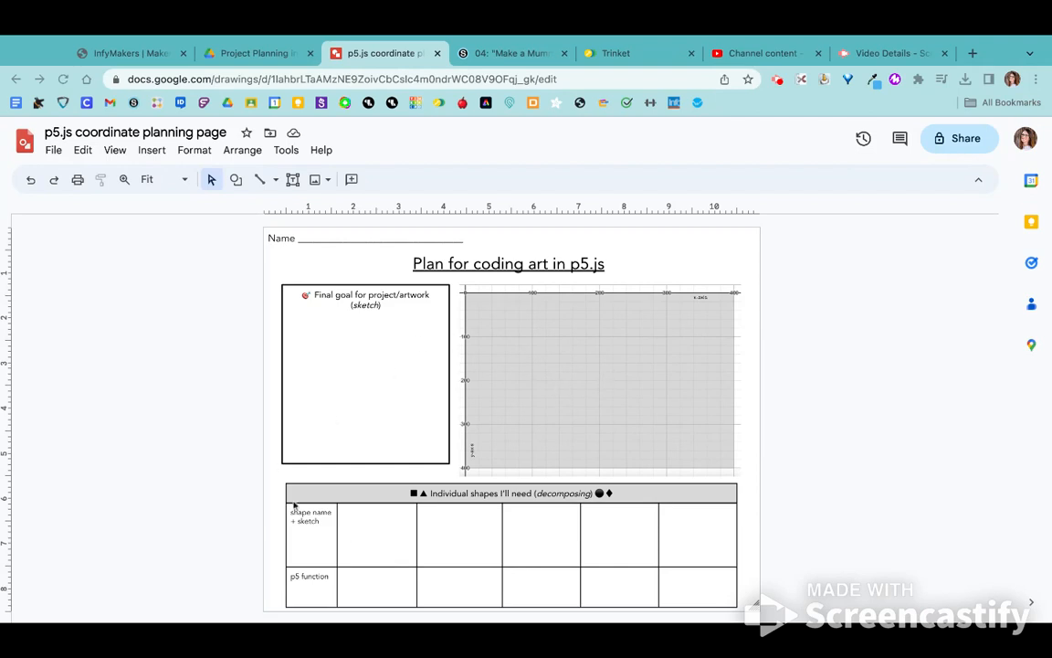
{"action": "mouse_move", "coordinate": [306, 254]}
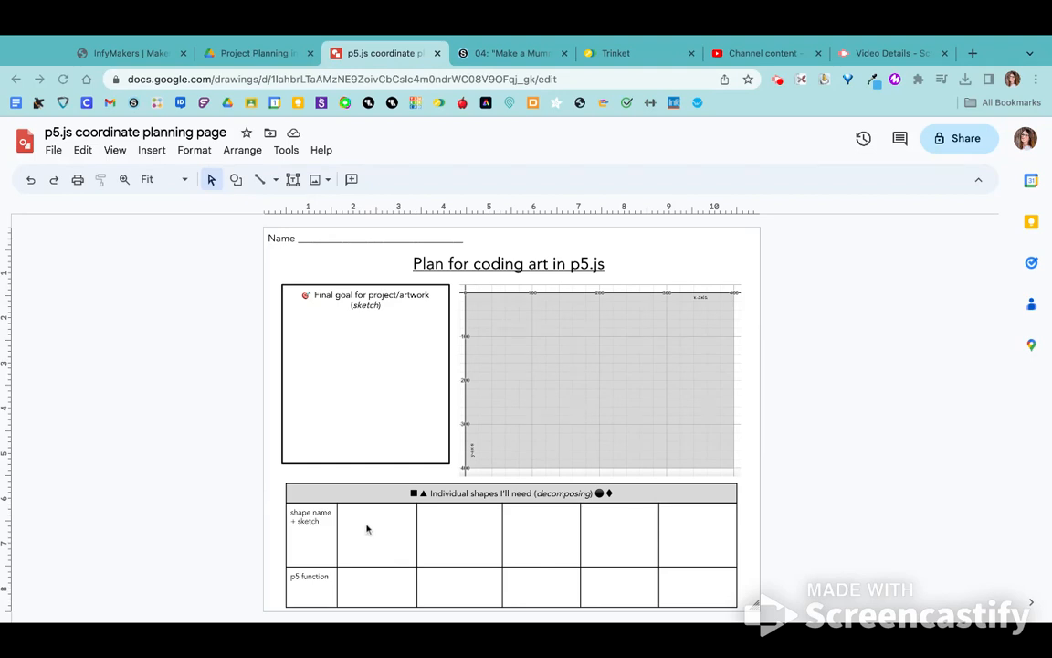
{"action": "mouse_move", "coordinate": [360, 370]}
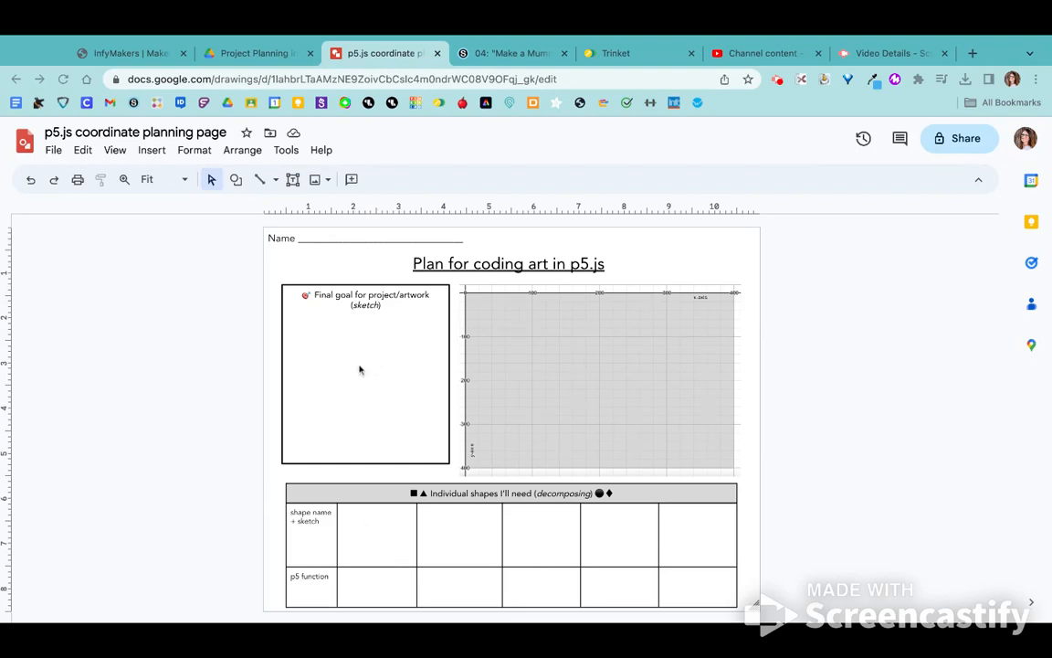
{"action": "mouse_move", "coordinate": [296, 222]}
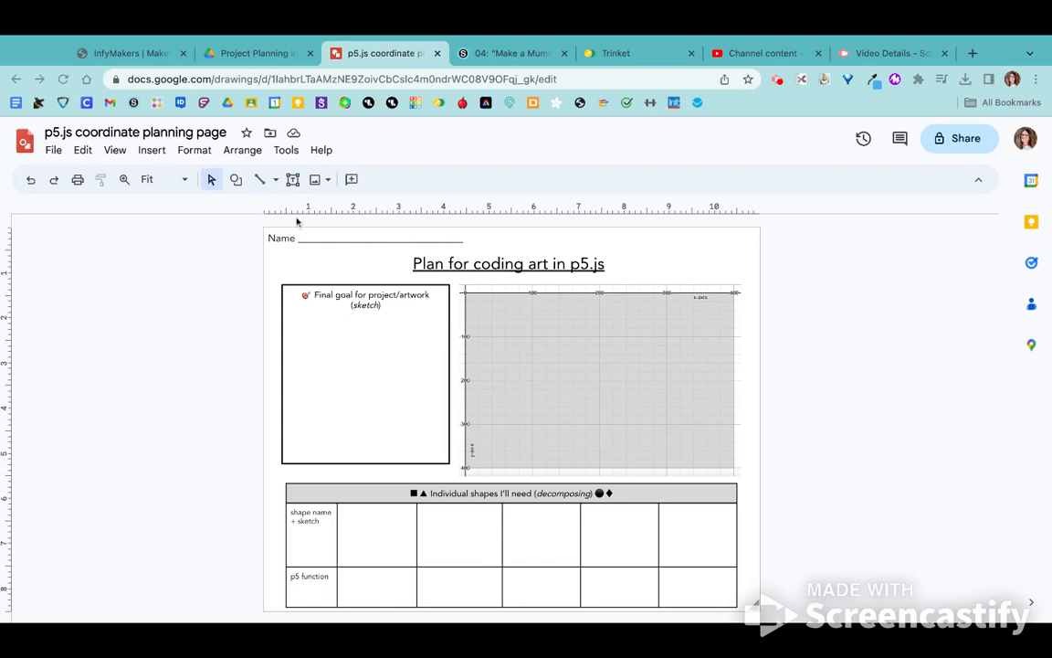
Scribble a mummy head with two eyes and three bandage stripes in the Final goal box.
{"action": "left_click", "coordinate": [276, 179]}
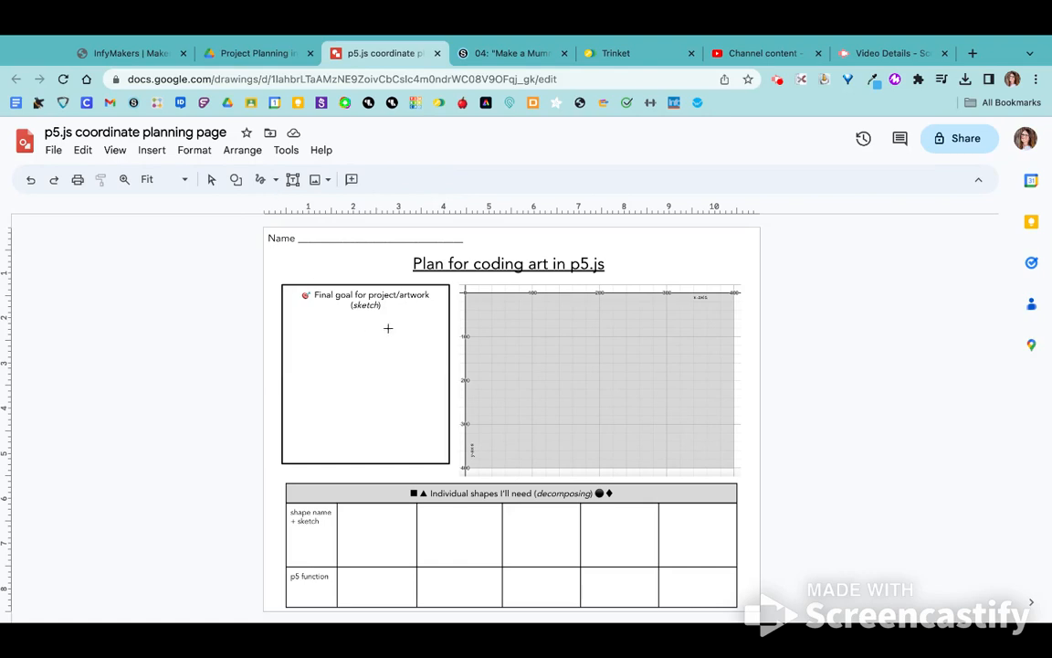
{"action": "mouse_move", "coordinate": [362, 334]}
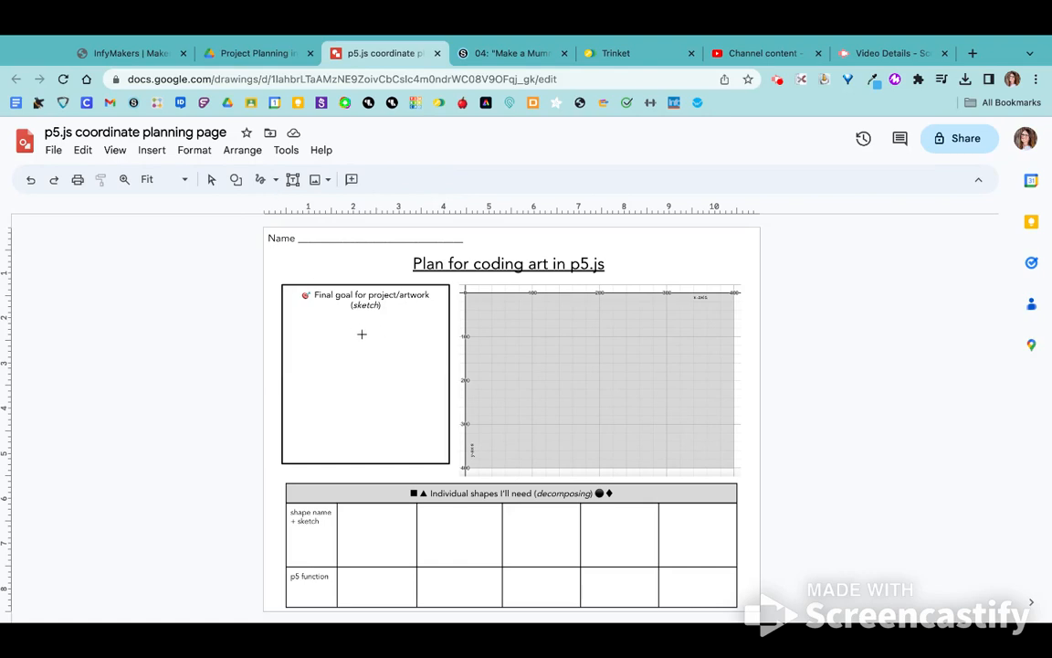
{"action": "mouse_move", "coordinate": [368, 330]}
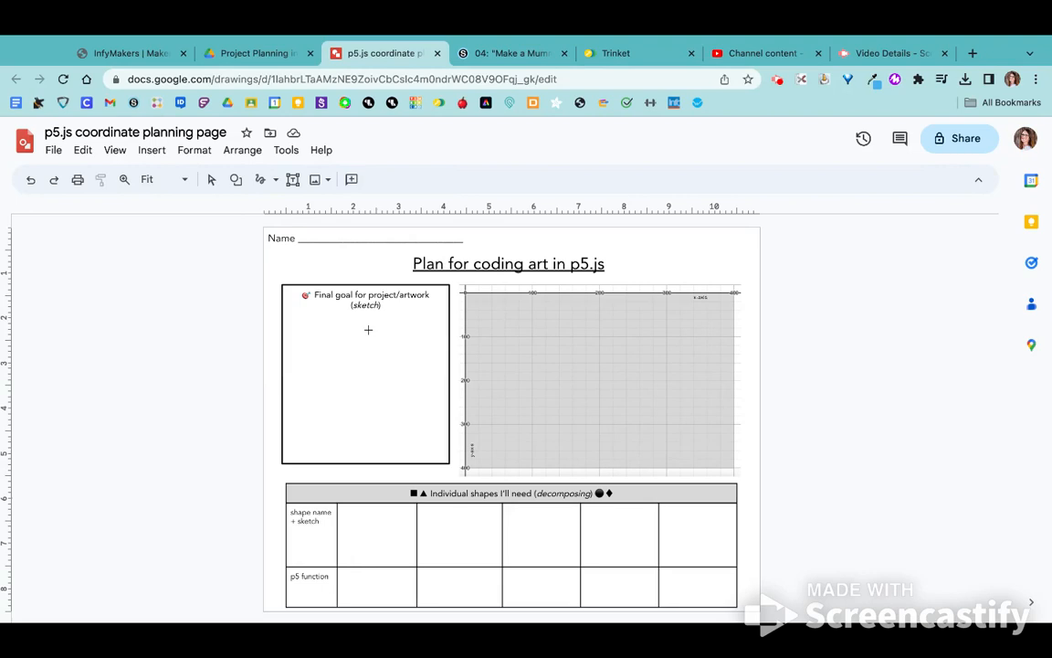
{"action": "left_click", "coordinate": [363, 327]}
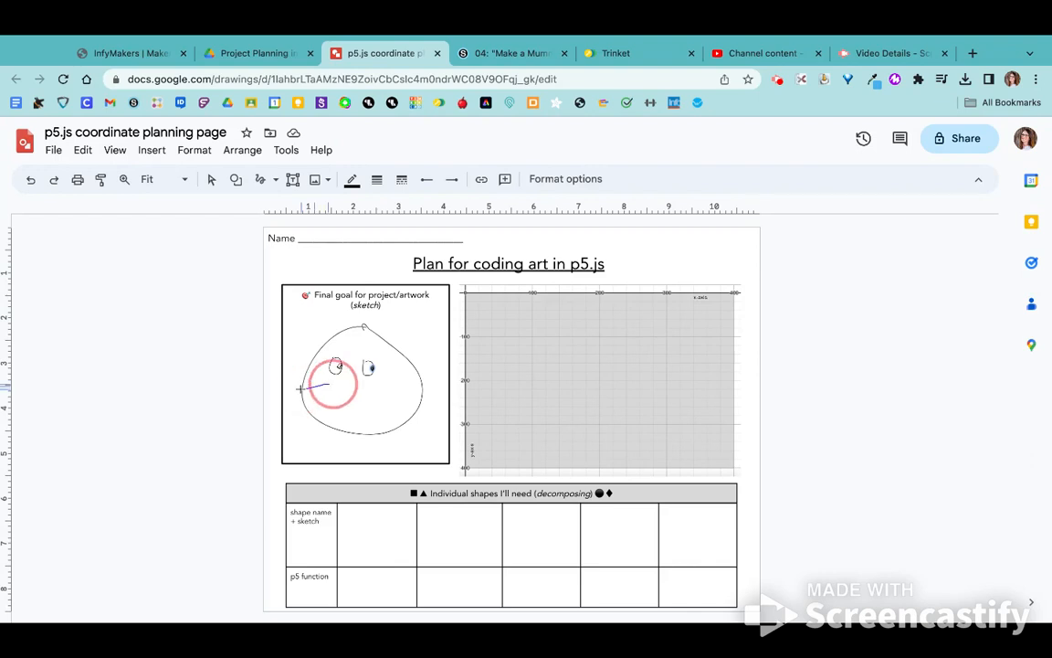
{"action": "left_click_drag", "start_coordinate": [302, 388], "coordinate": [422, 387]}
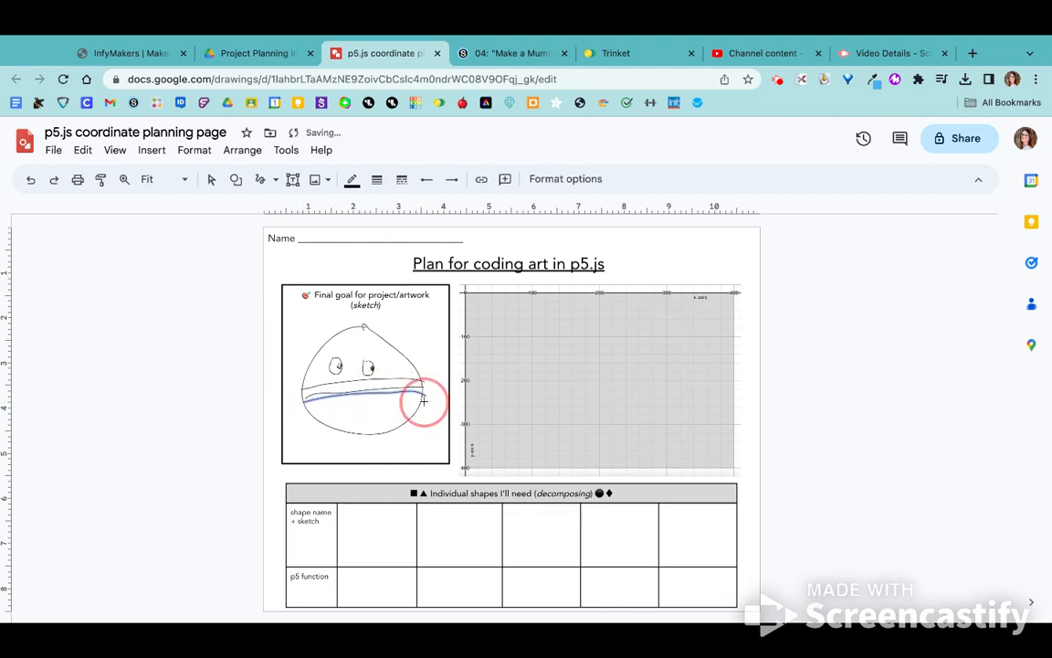
{"action": "left_click_drag", "start_coordinate": [423, 402], "coordinate": [313, 417]}
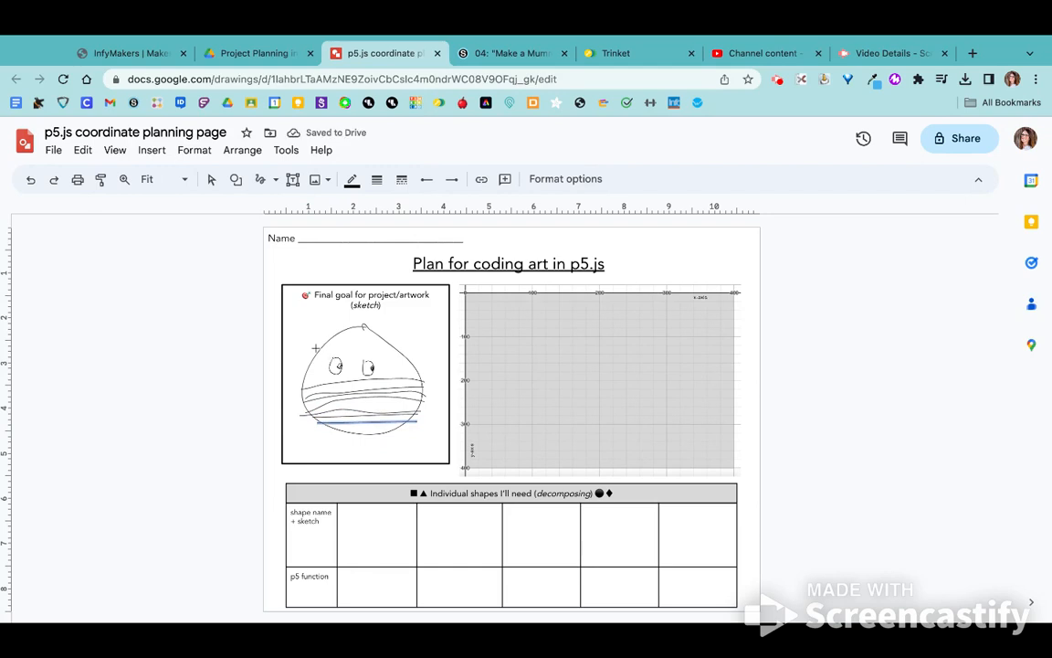
{"action": "left_click_drag", "start_coordinate": [315, 349], "coordinate": [394, 344]}
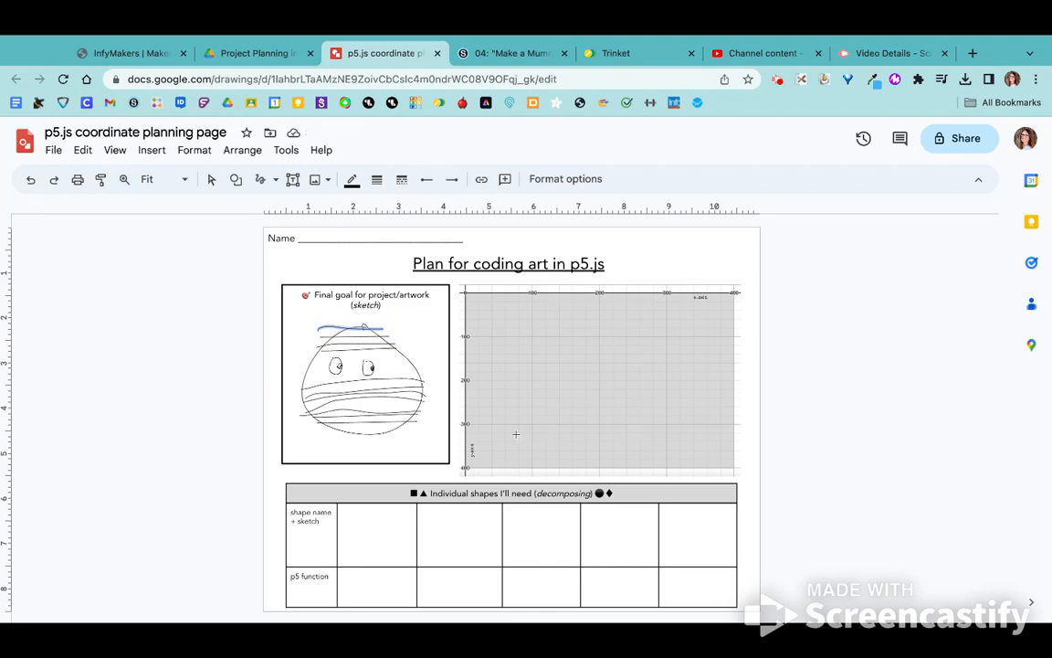
{"action": "mouse_move", "coordinate": [586, 384]}
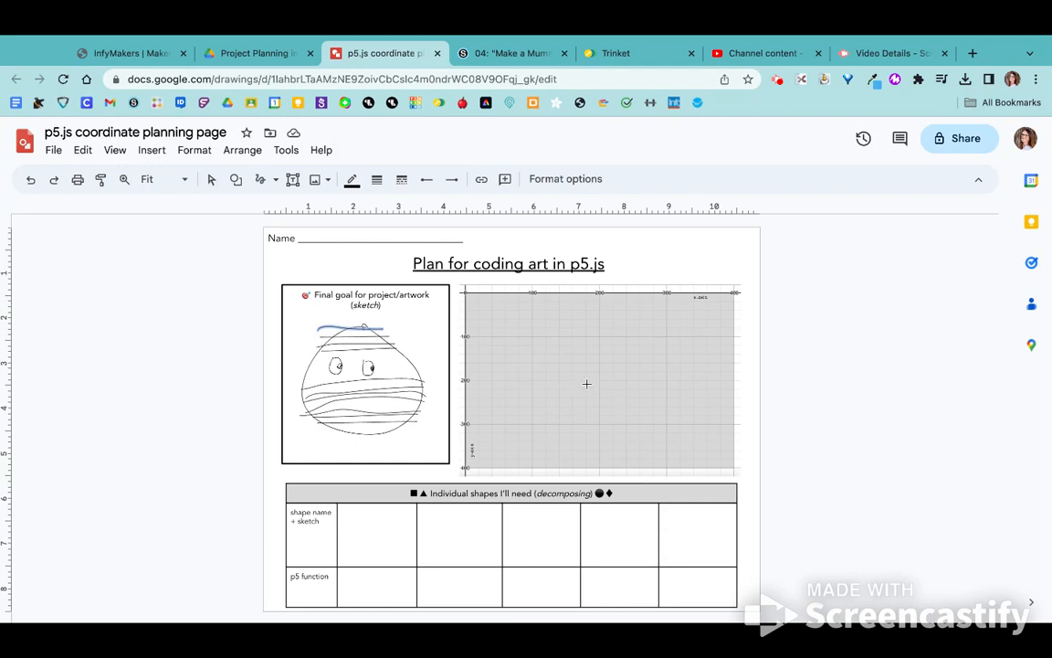
{"action": "mouse_move", "coordinate": [573, 379]}
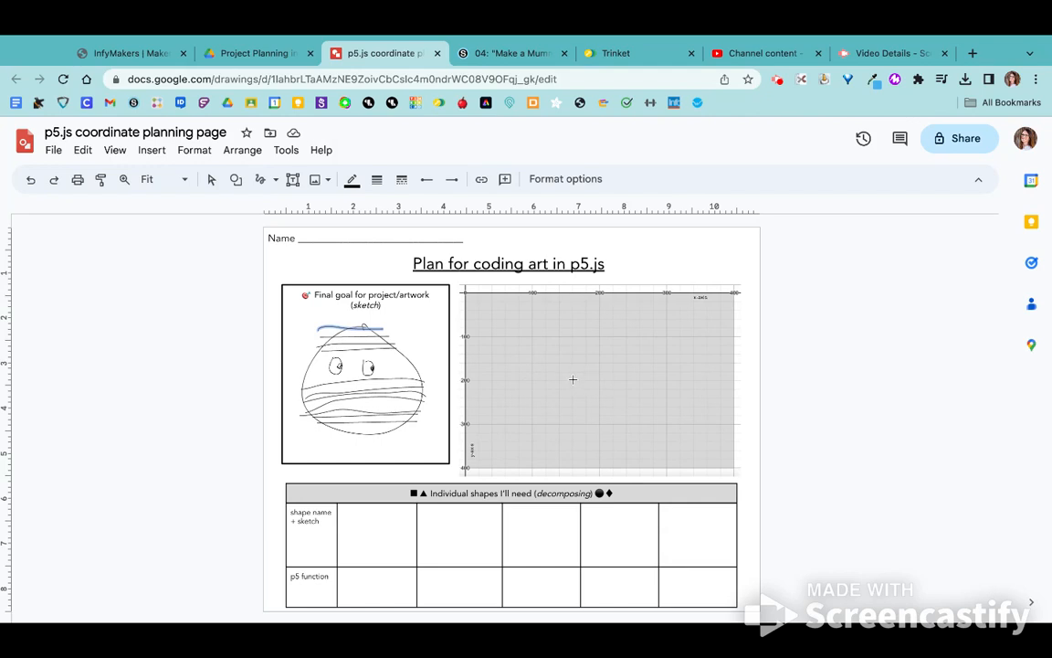
{"action": "mouse_move", "coordinate": [472, 447]}
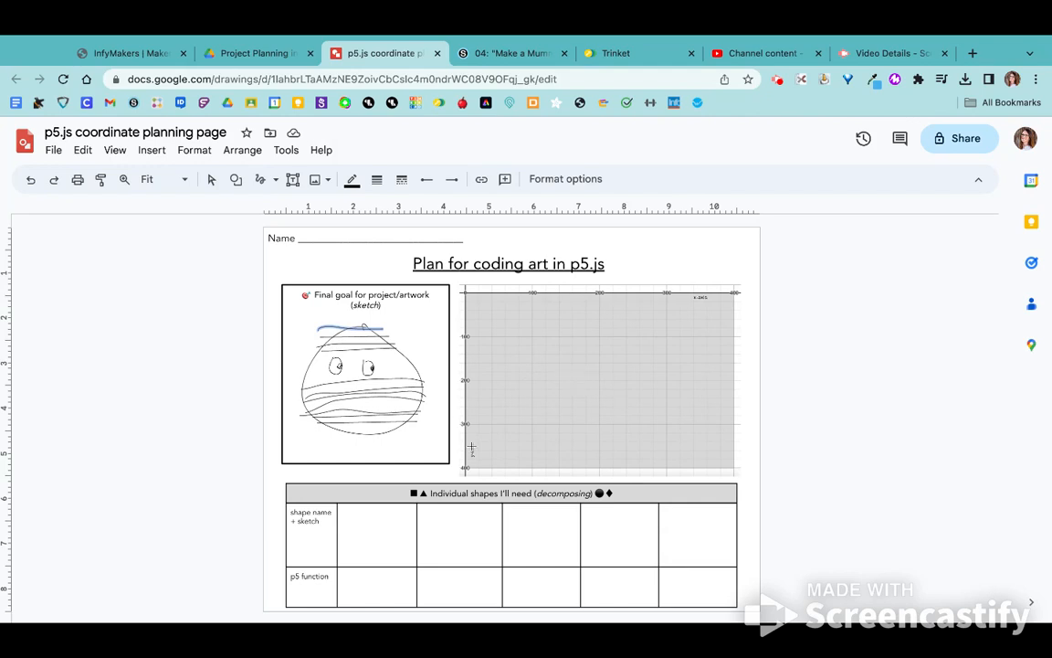
{"action": "mouse_move", "coordinate": [429, 507]}
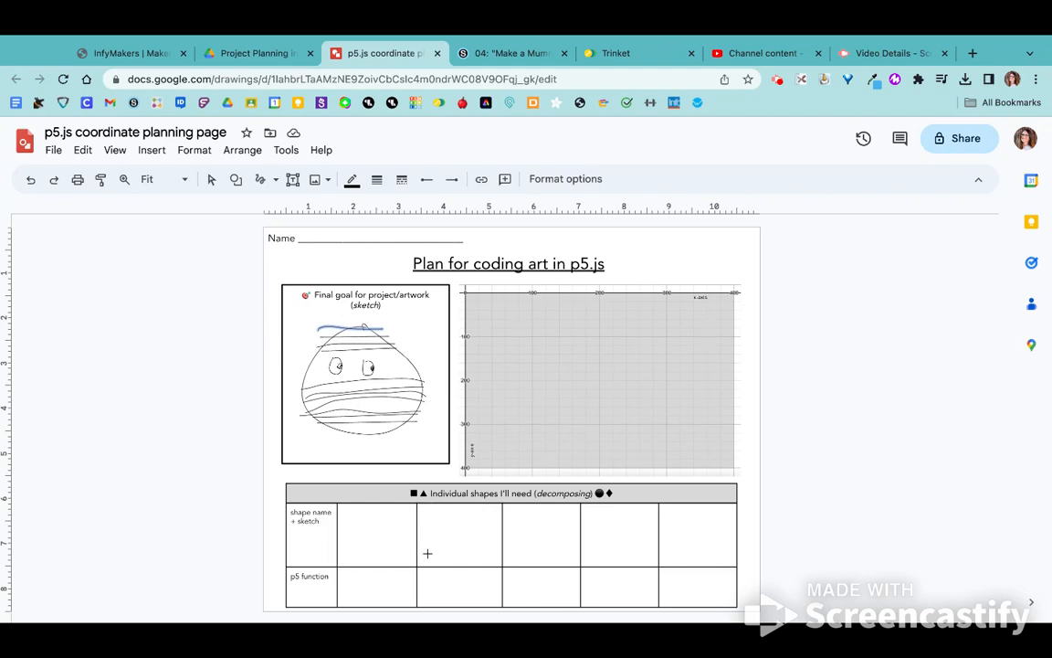
{"action": "mouse_move", "coordinate": [381, 574]}
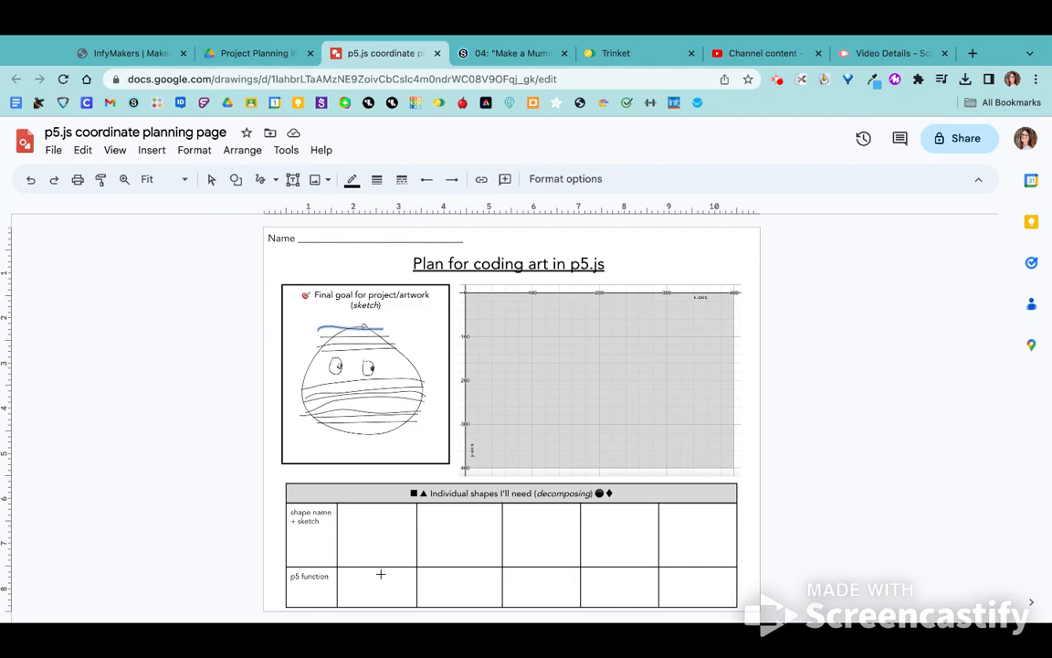
{"action": "mouse_move", "coordinate": [290, 213]}
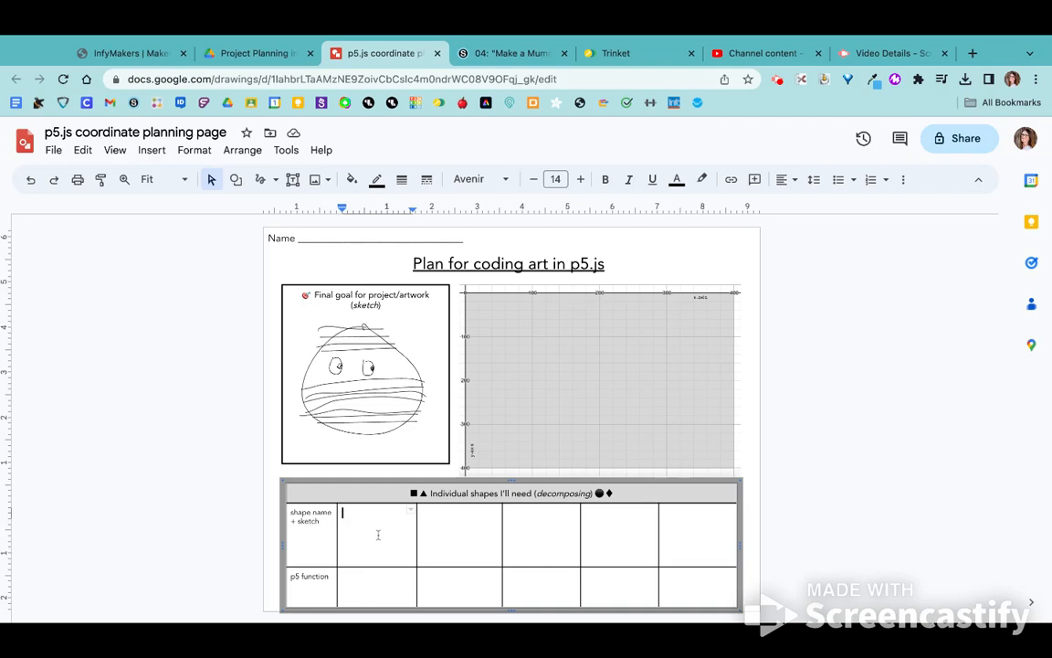
Label the first shape column 'circle' and center the word in its cell.
{"action": "type", "text": "circle"}
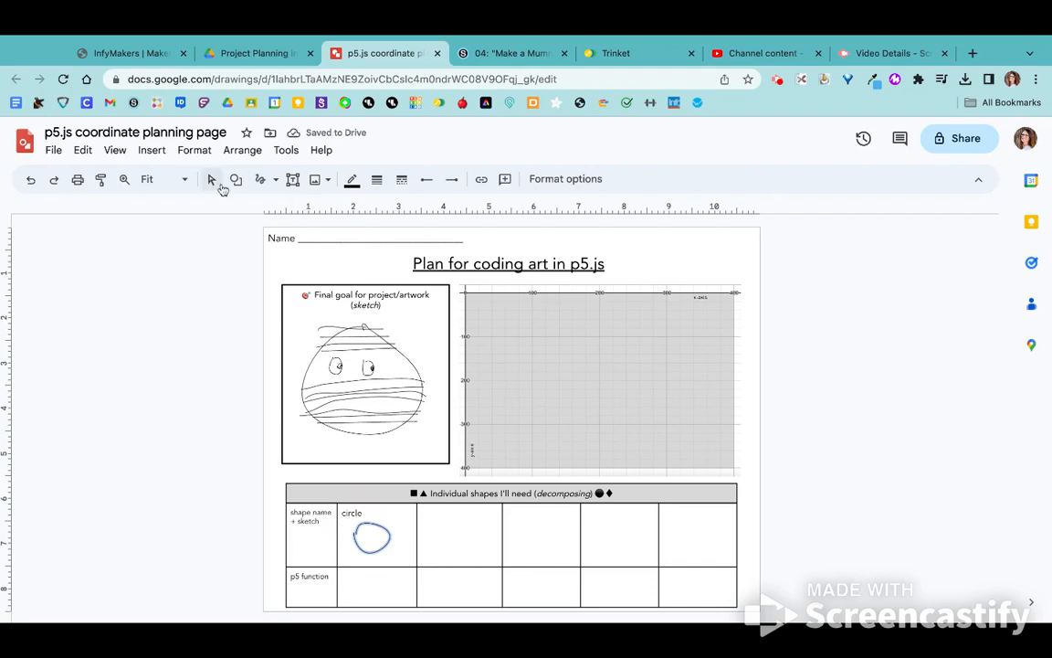
{"action": "double_click", "coordinate": [352, 512]}
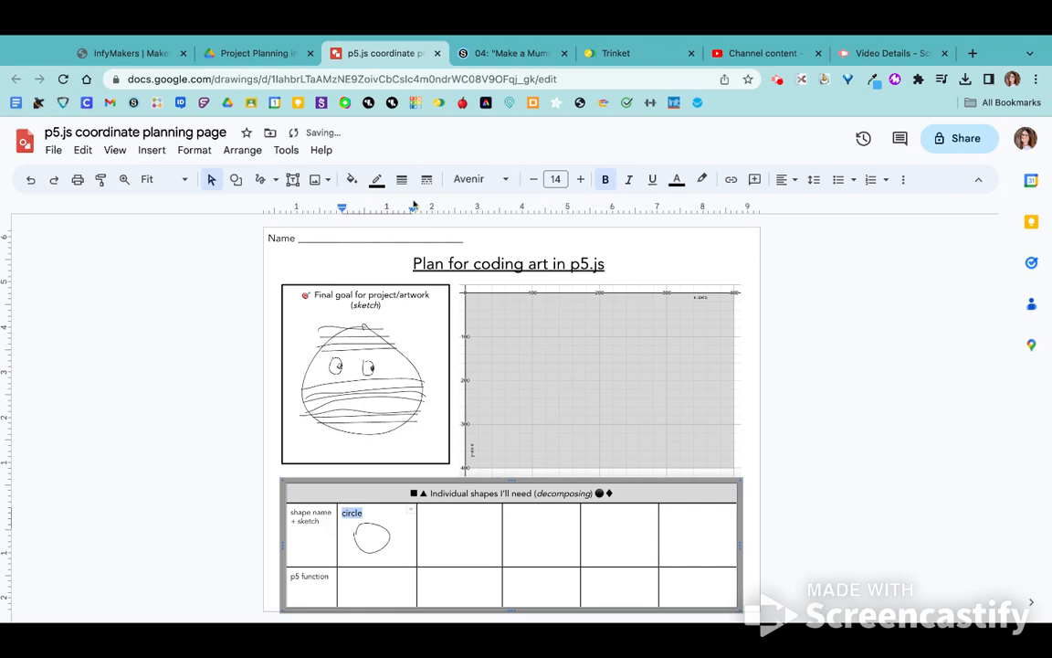
{"action": "left_click", "coordinate": [782, 179]}
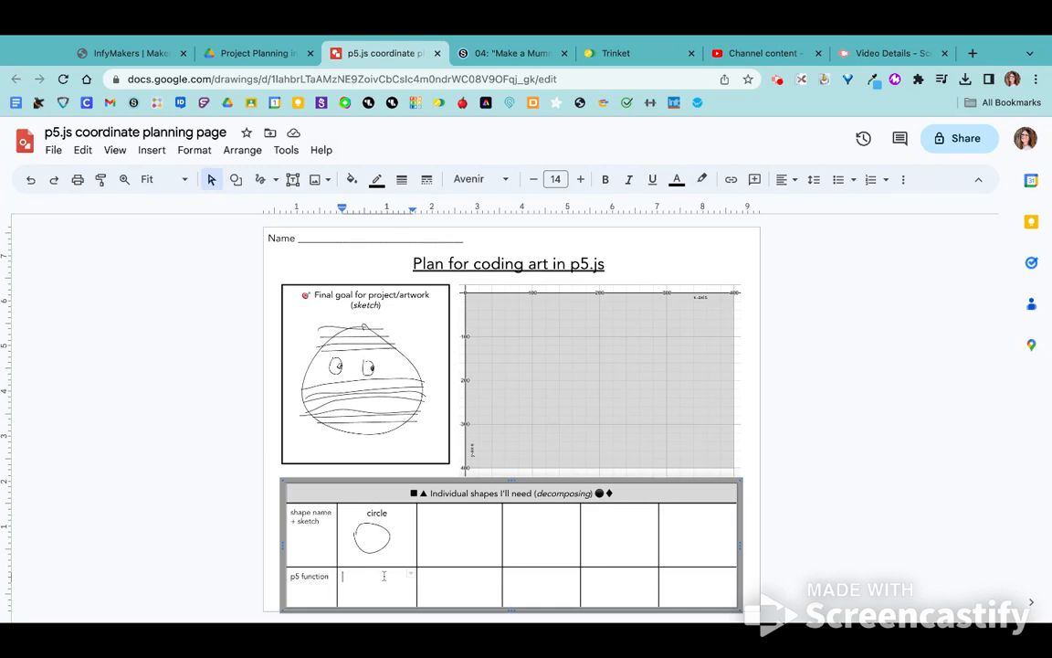
Enter ellipse(x,y,len,wid) as the circle's p5 function, then go to the assignment page.
{"action": "type", "text": "ellipse"}
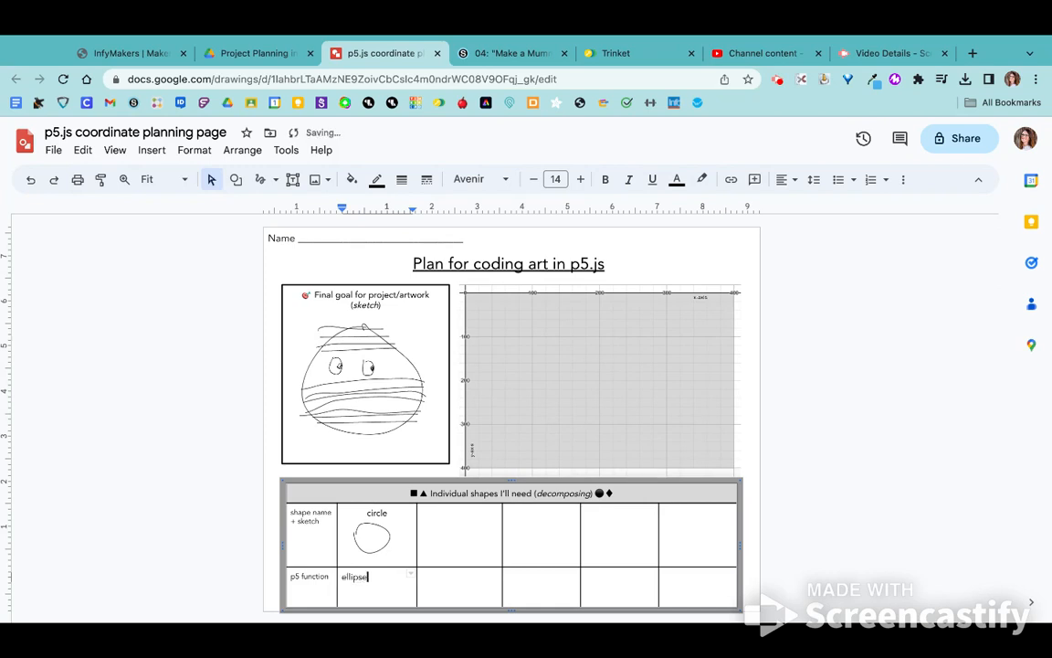
{"action": "type", "text": "(x,y)"}
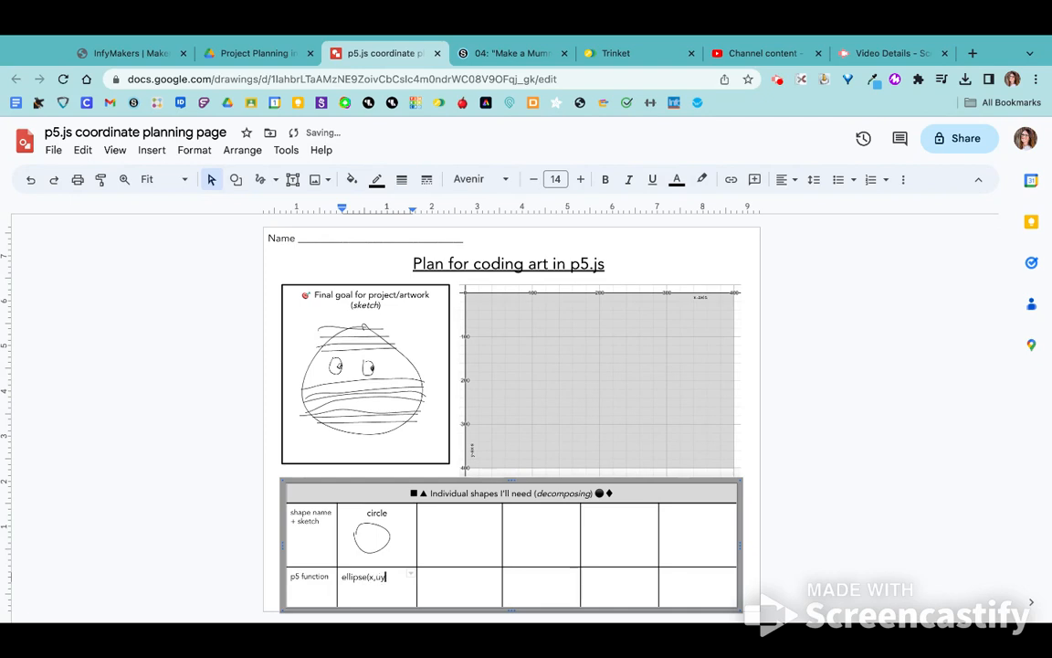
{"action": "key", "text": "Backspace"}
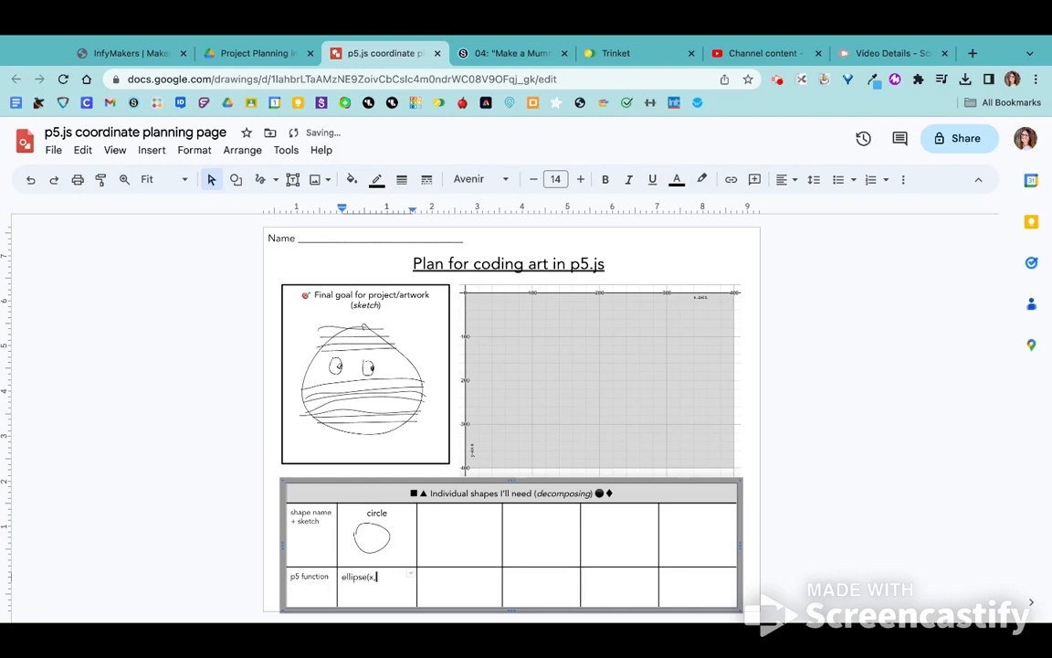
{"action": "type", "text": "y,"}
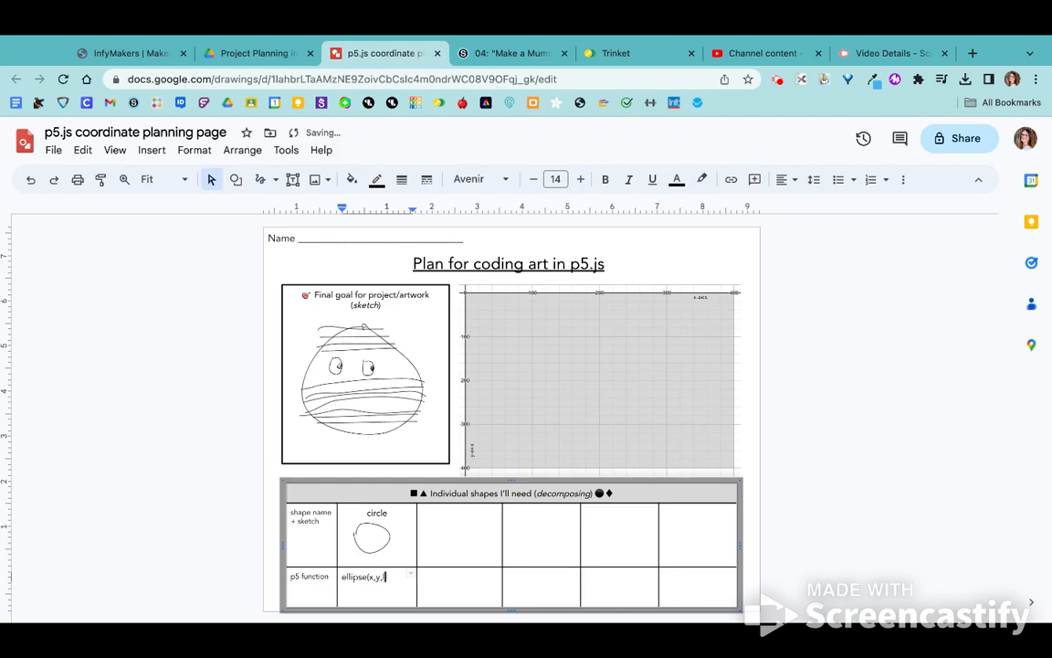
{"action": "type", "text": "len,wid)"}
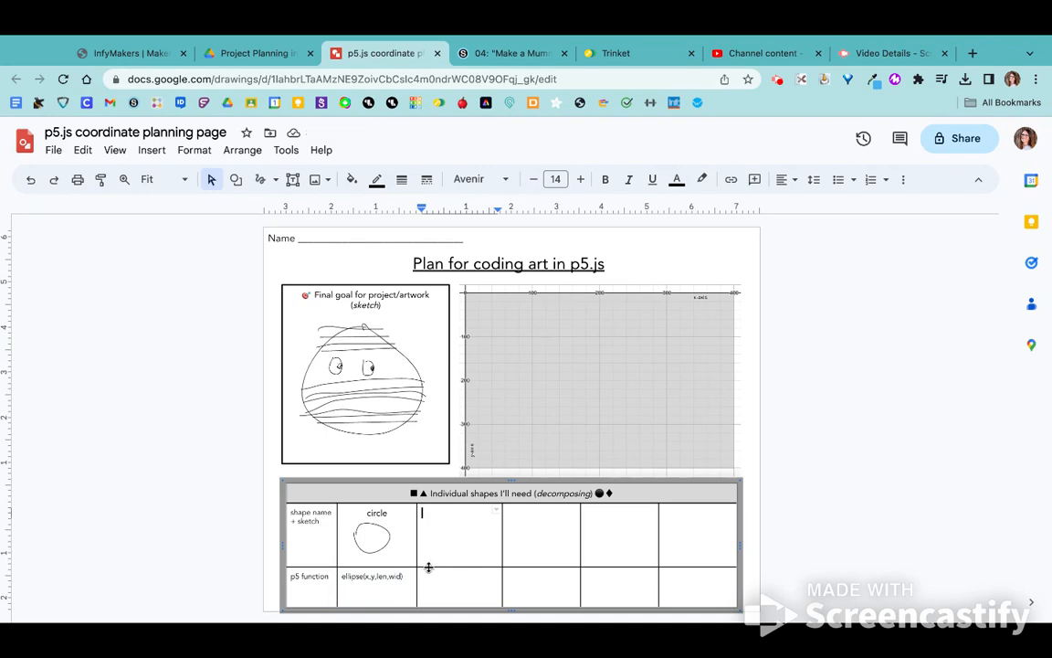
{"action": "left_click", "coordinate": [508, 53]}
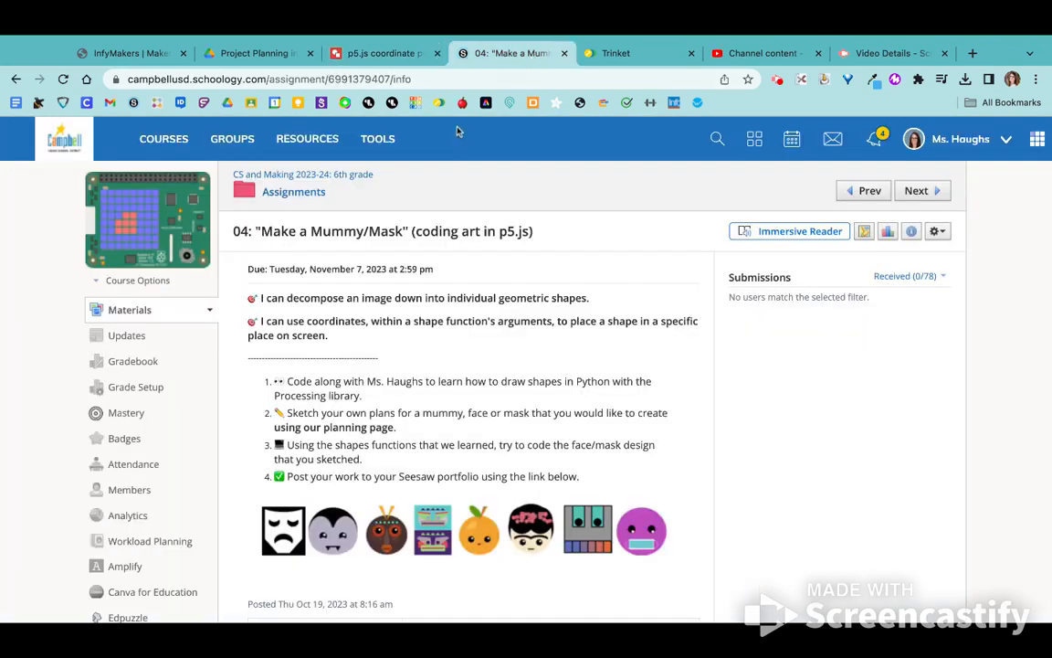
Scroll down the assignment page and follow the 'Make a Face' project guide link.
{"action": "scroll", "scroll_direction": "down", "scroll_amount": 3}
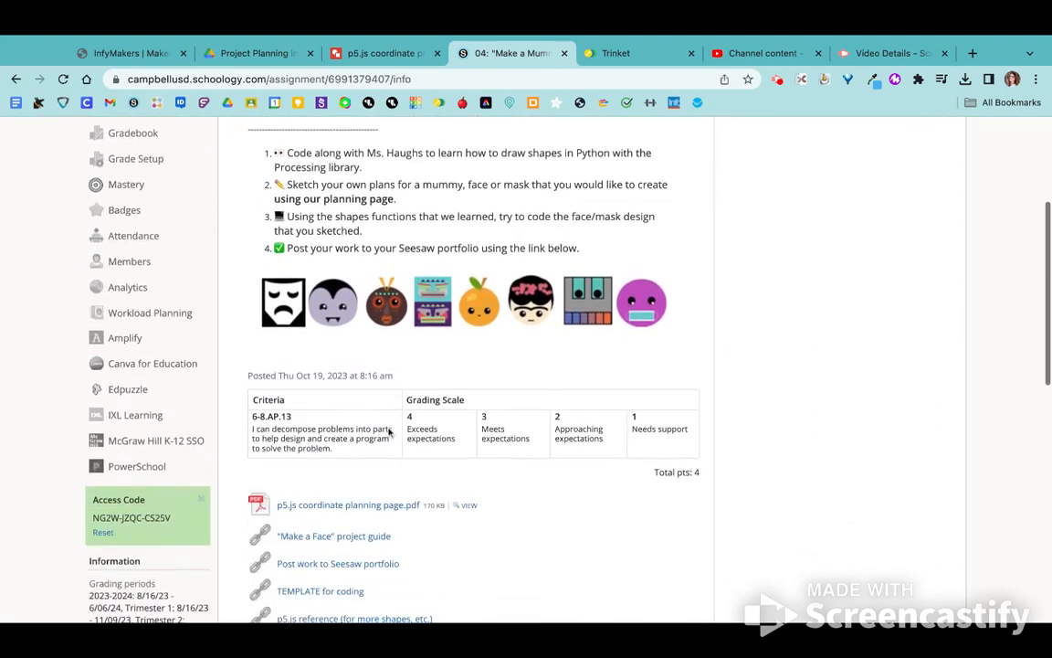
{"action": "scroll", "scroll_direction": "down", "scroll_amount": 3}
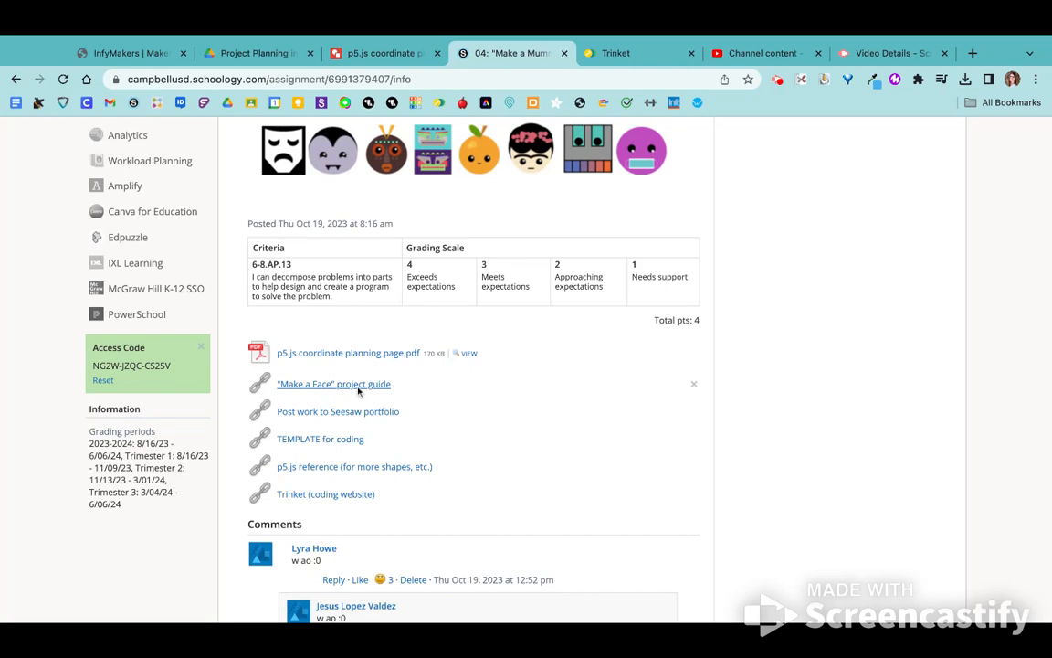
{"action": "left_click", "coordinate": [332, 383]}
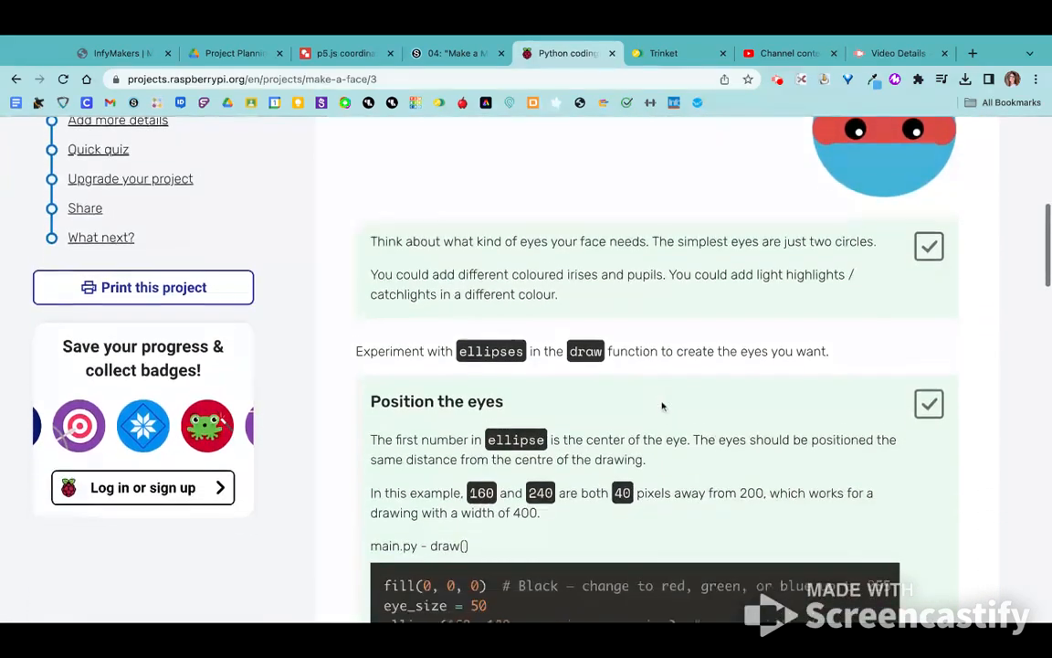
Scroll through the guide's Add eyes step.
{"action": "scroll", "scroll_direction": "down", "scroll_amount": 3}
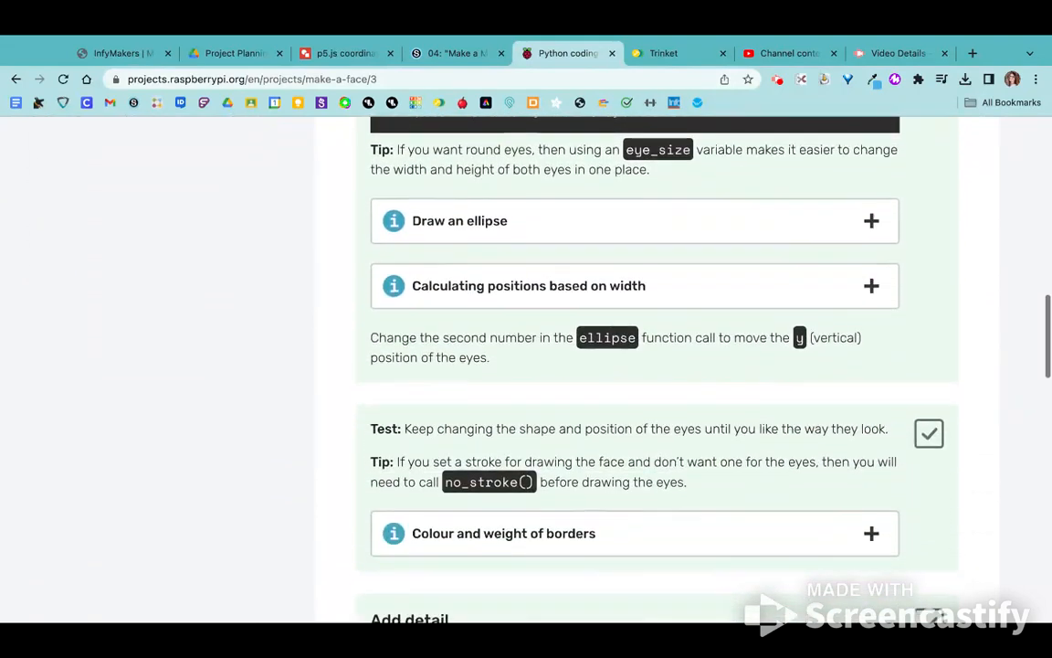
{"action": "scroll", "scroll_direction": "down", "scroll_amount": 3}
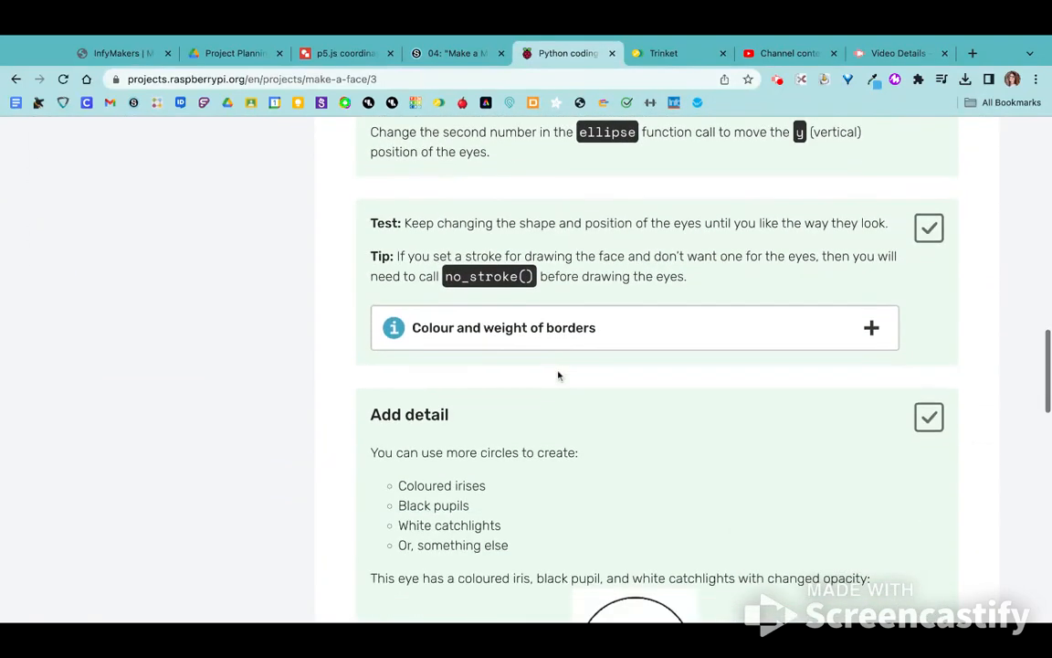
{"action": "scroll", "scroll_direction": "down", "scroll_amount": 3}
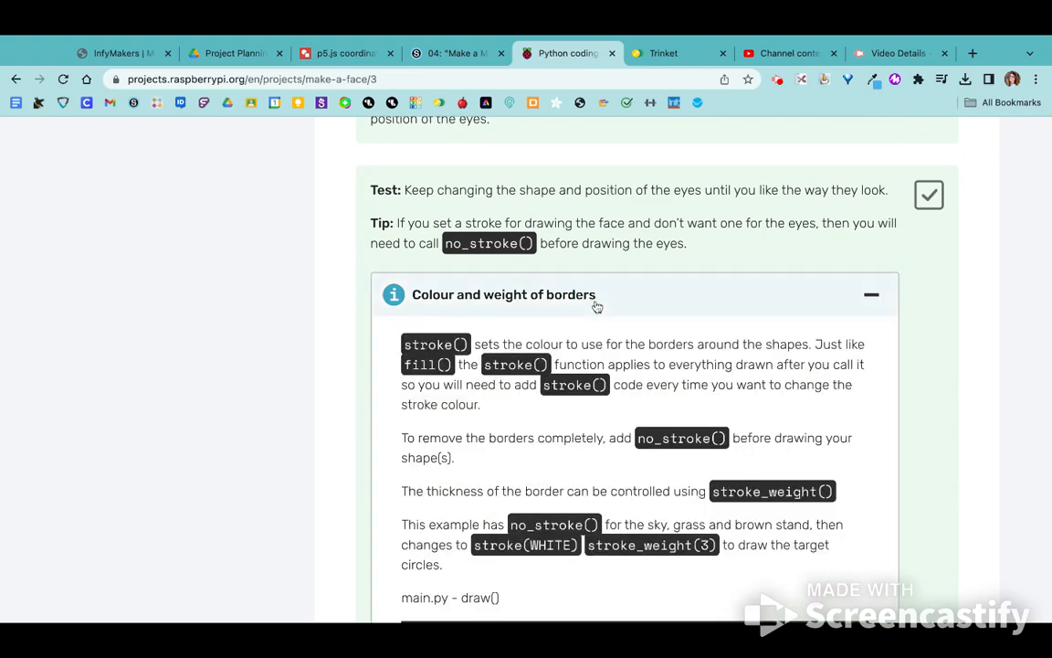
{"action": "scroll", "scroll_direction": "down", "scroll_amount": 3}
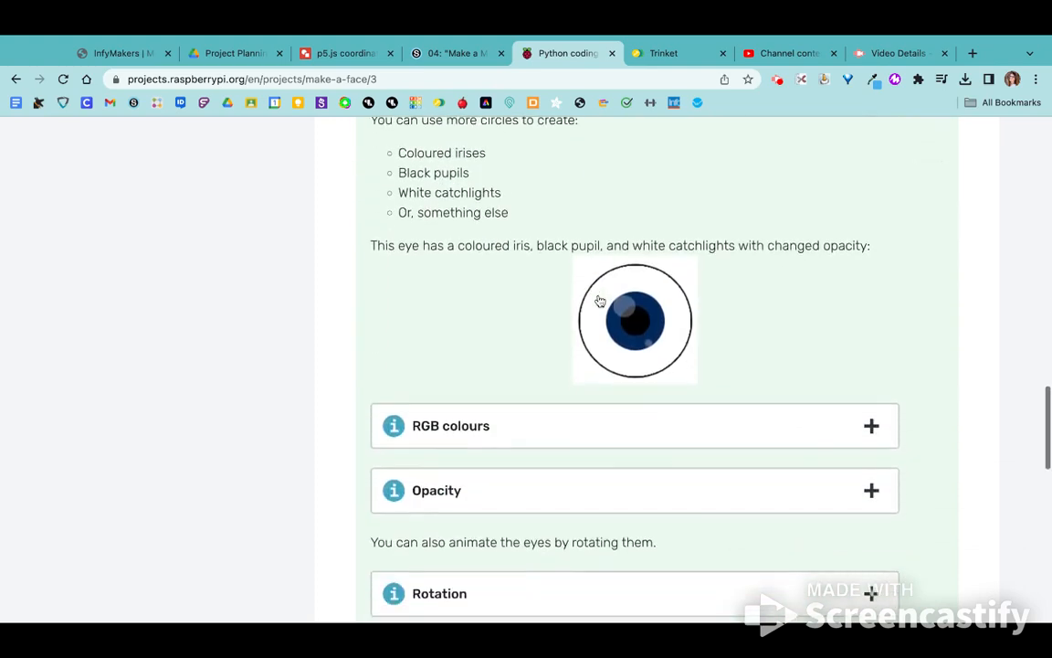
{"action": "scroll", "scroll_direction": "down", "scroll_amount": 3}
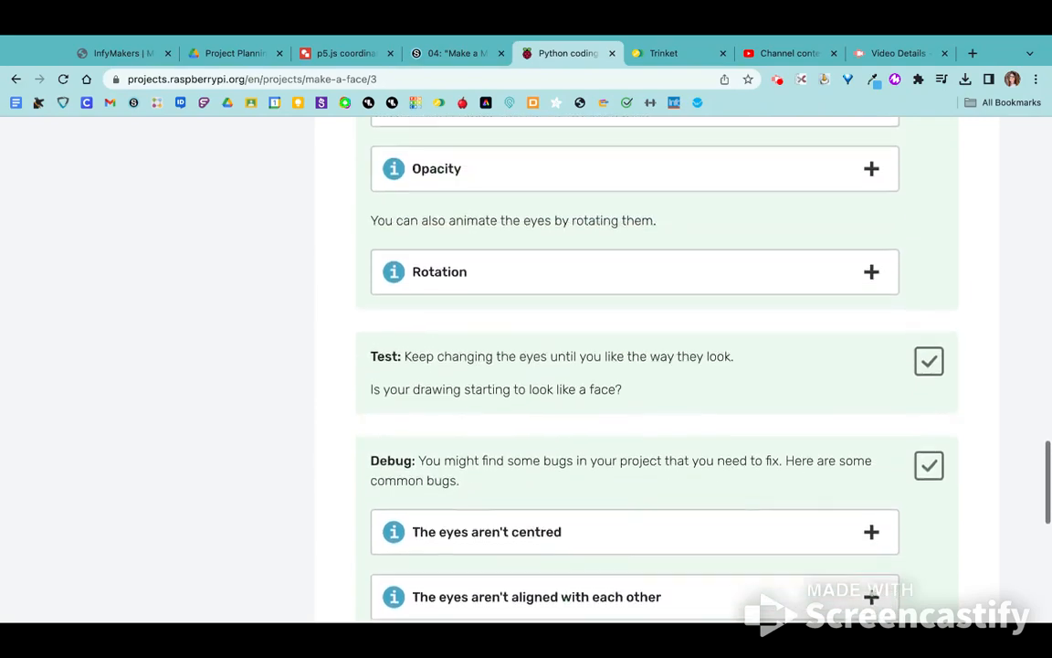
{"action": "scroll", "scroll_direction": "down", "scroll_amount": 3}
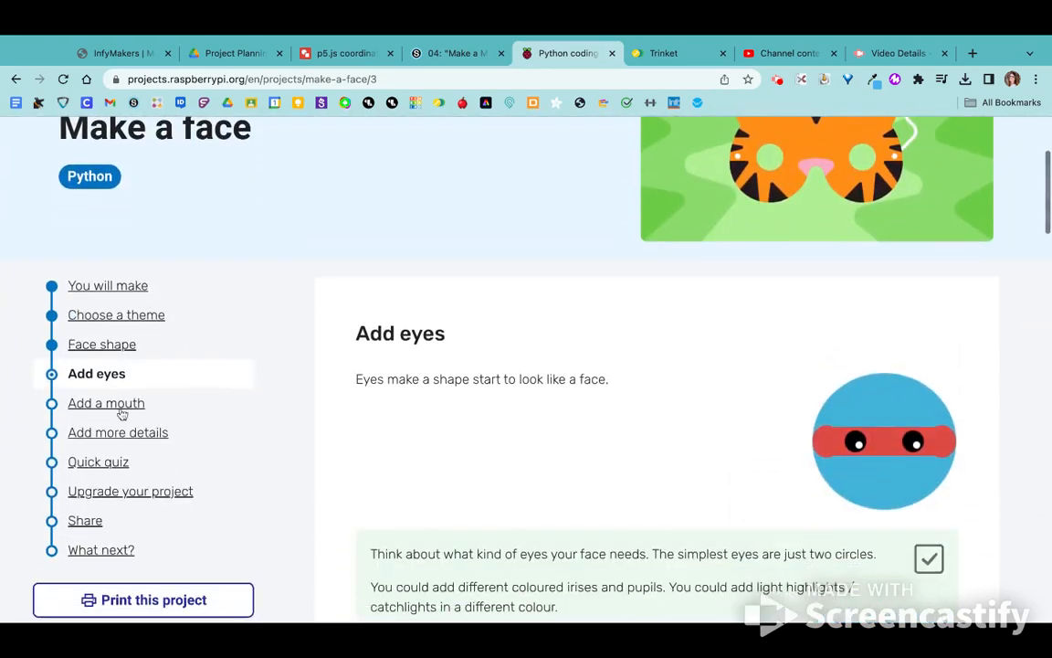
Go to the Add a mouth step and scroll down to the ellipse, rectangle and triangle examples.
{"action": "left_click", "coordinate": [106, 403]}
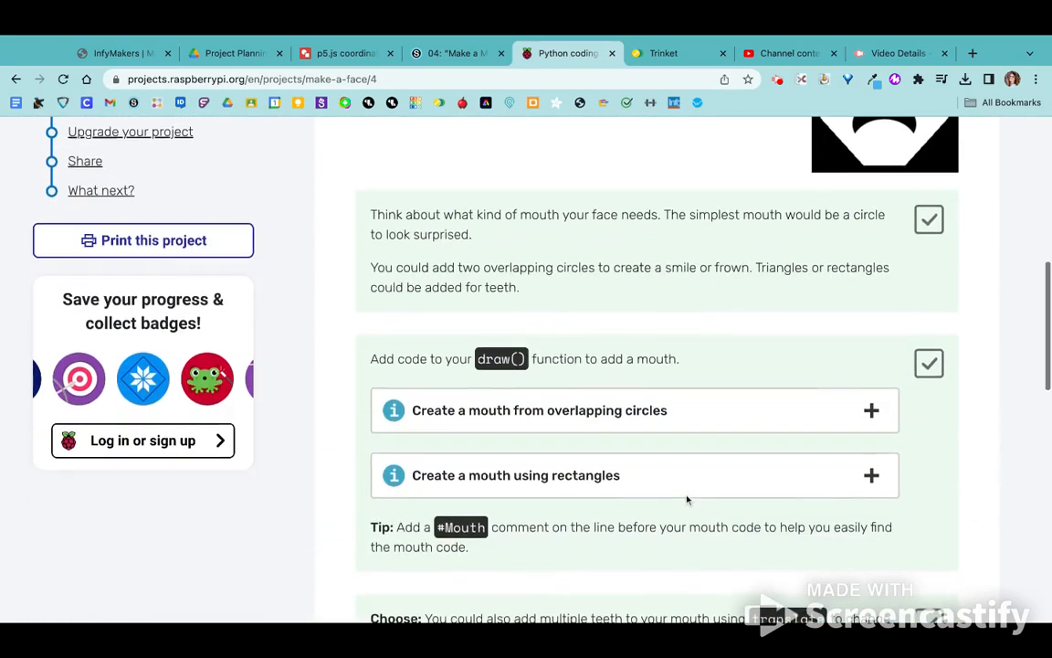
{"action": "scroll", "scroll_direction": "down", "scroll_amount": 3}
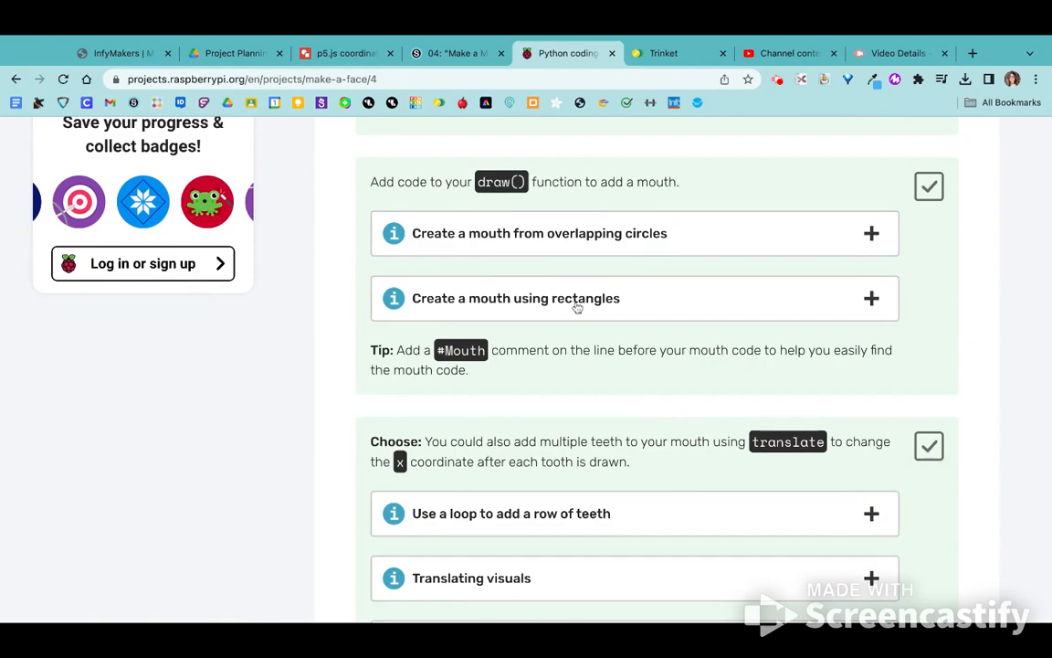
{"action": "scroll", "scroll_direction": "down", "scroll_amount": 3}
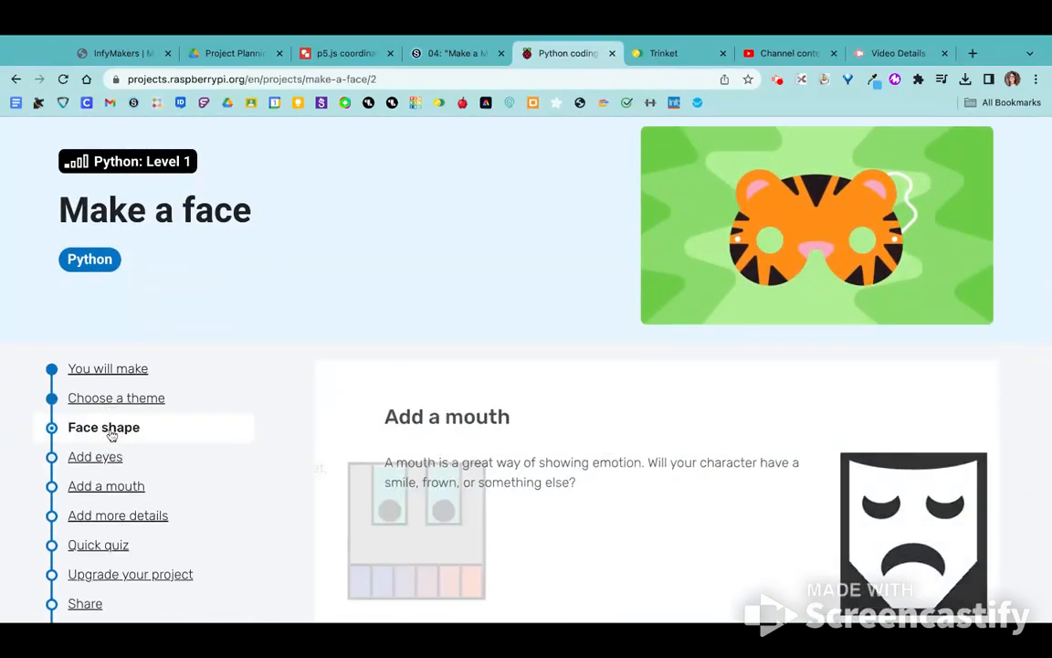
{"action": "scroll", "scroll_direction": "down", "scroll_amount": 3}
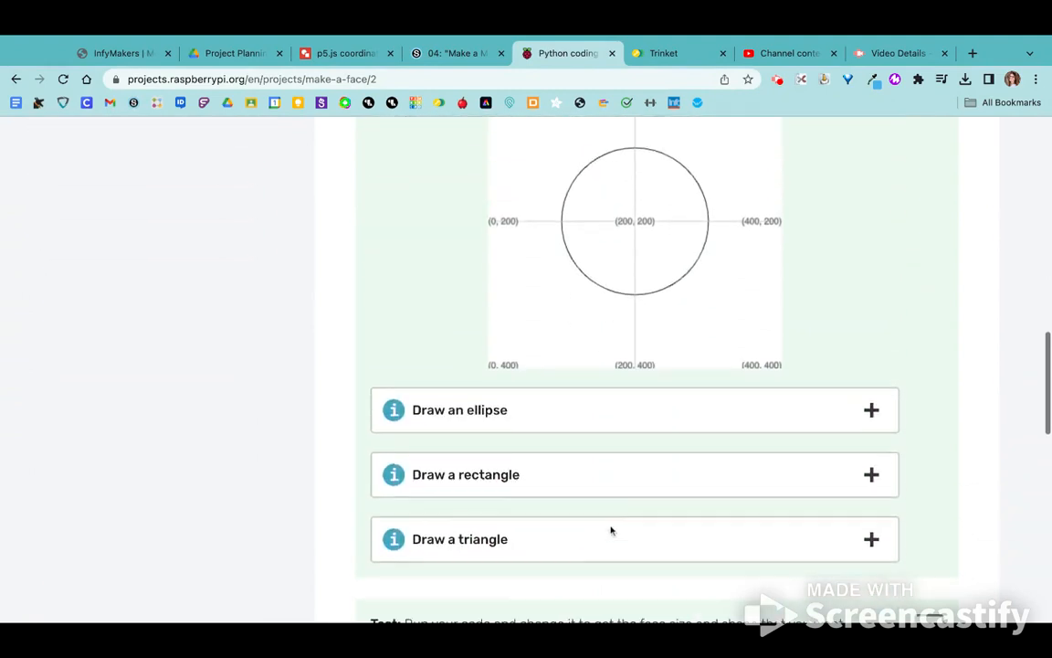
{"action": "scroll", "scroll_direction": "down", "scroll_amount": 3}
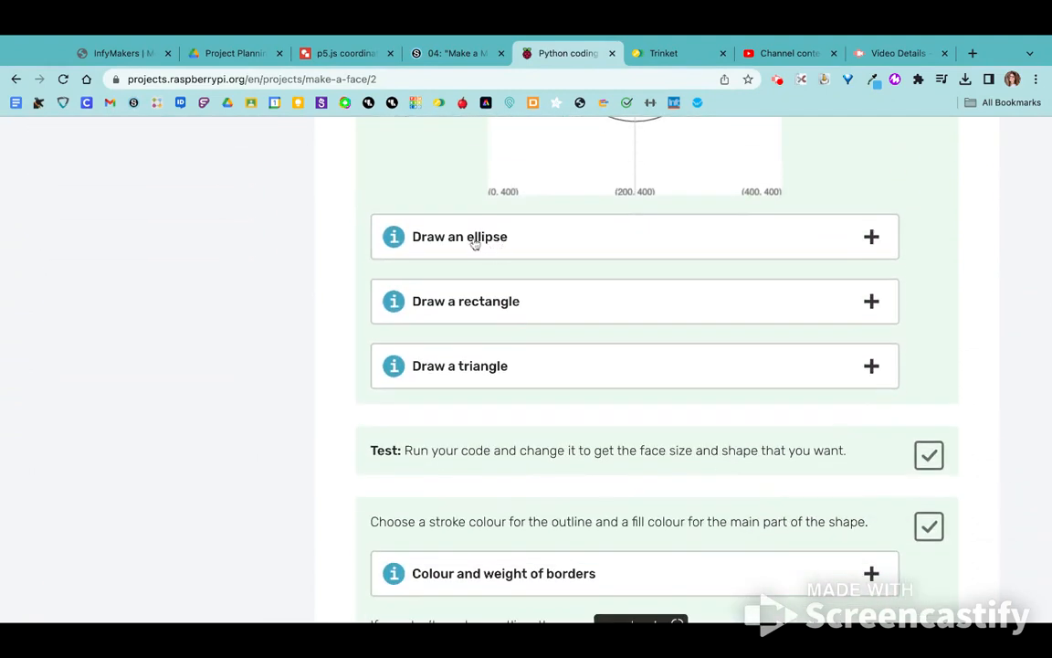
{"action": "mouse_move", "coordinate": [474, 307]}
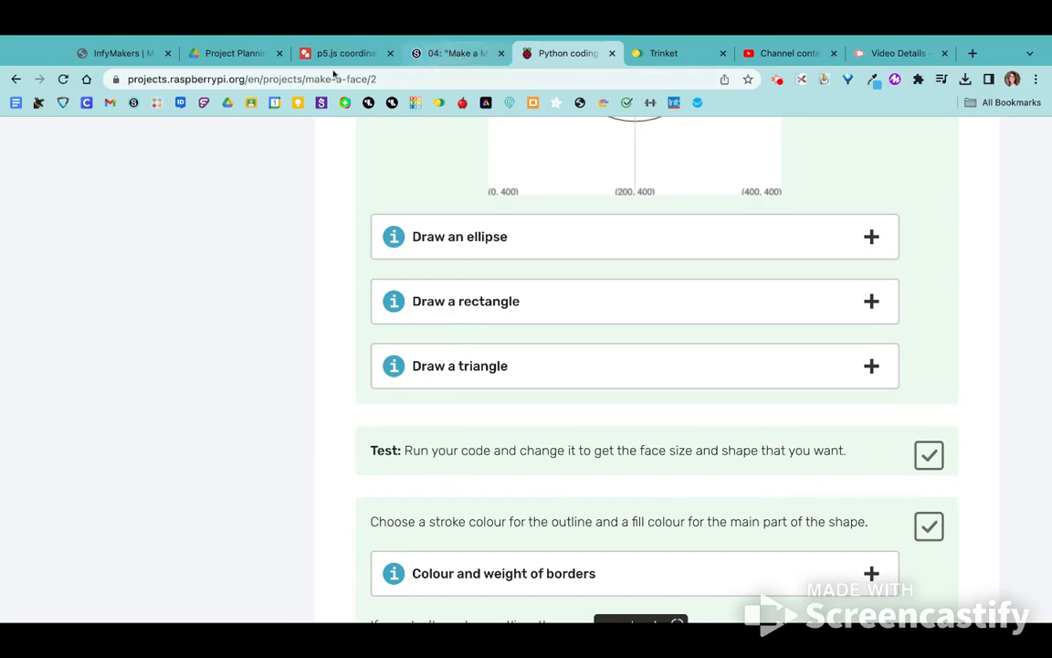
Label the second shape column 'rectangles' and begin its p5 function with rect.
{"action": "left_click", "coordinate": [345, 53]}
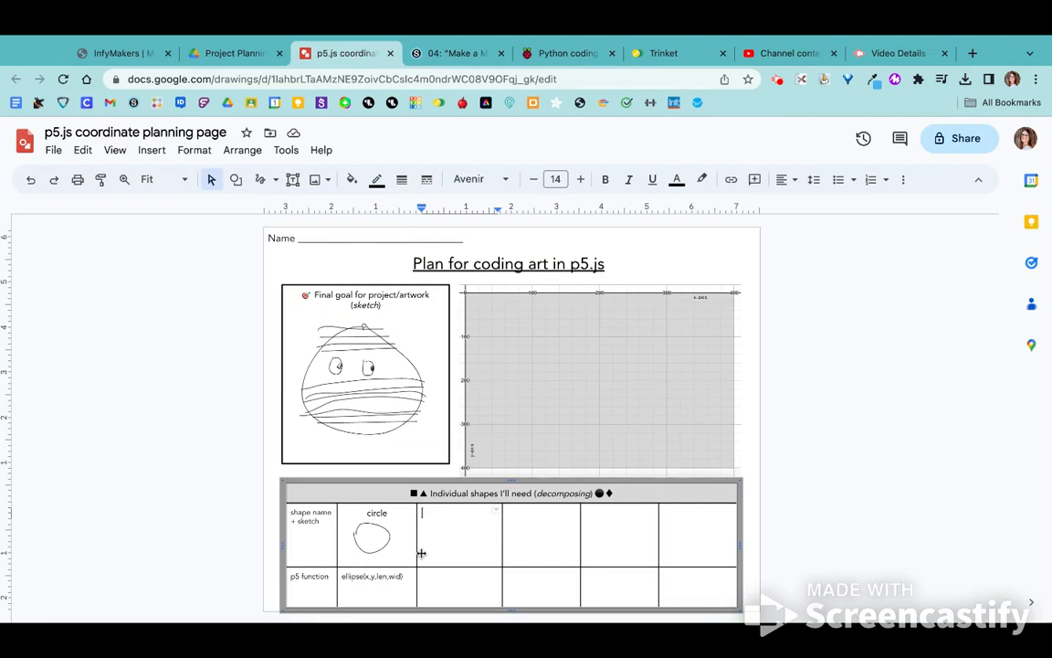
{"action": "mouse_move", "coordinate": [377, 366]}
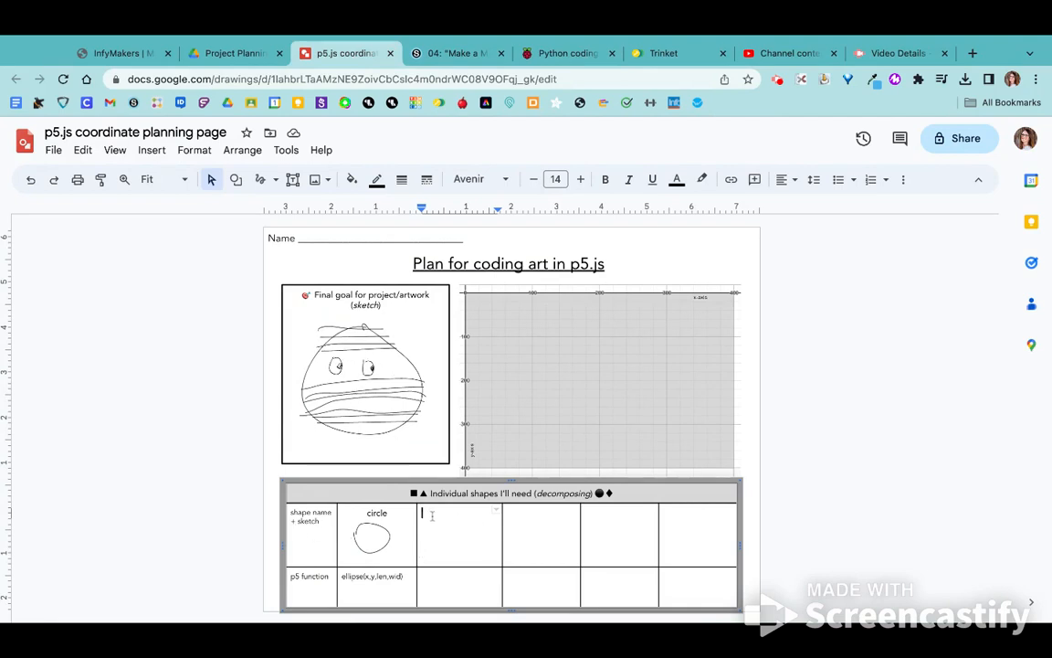
{"action": "type", "text": "rectangles"}
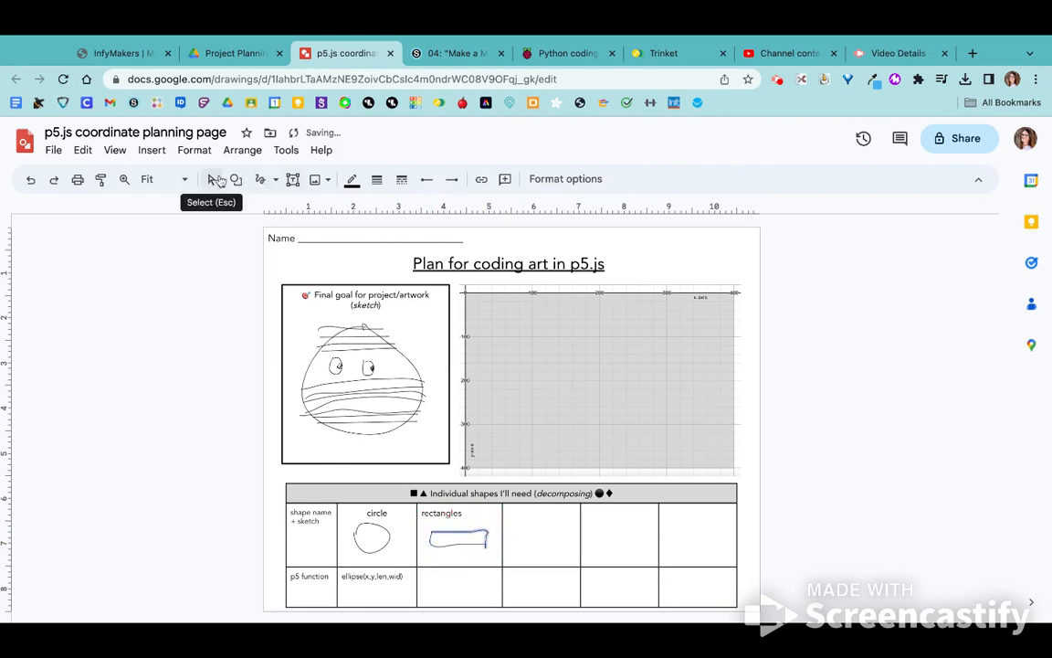
{"action": "left_click", "coordinate": [460, 585]}
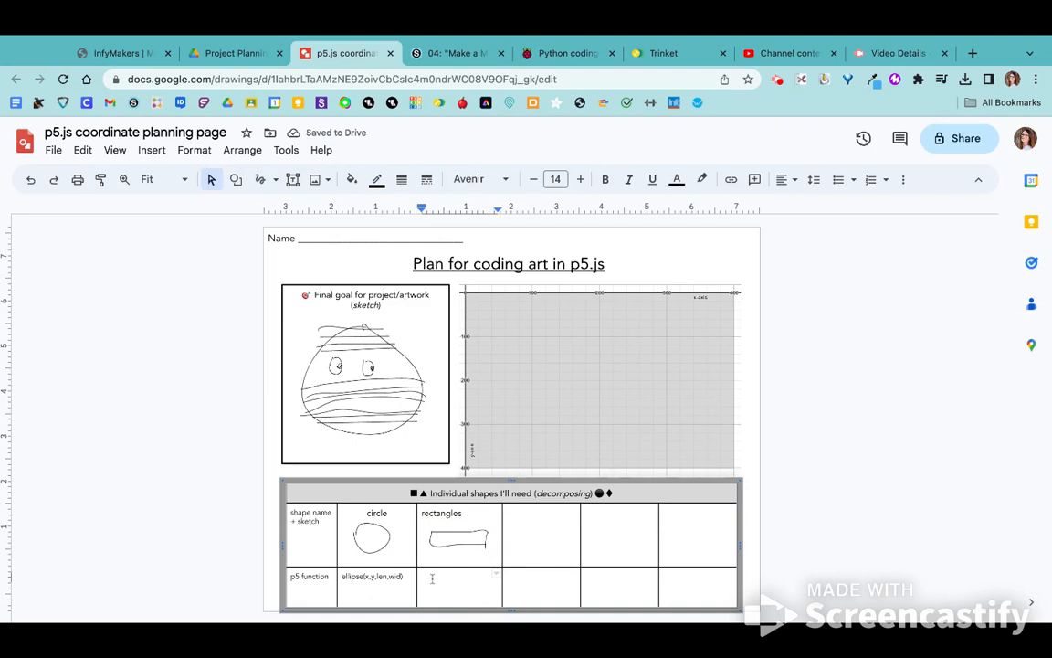
{"action": "type", "text": "rect"}
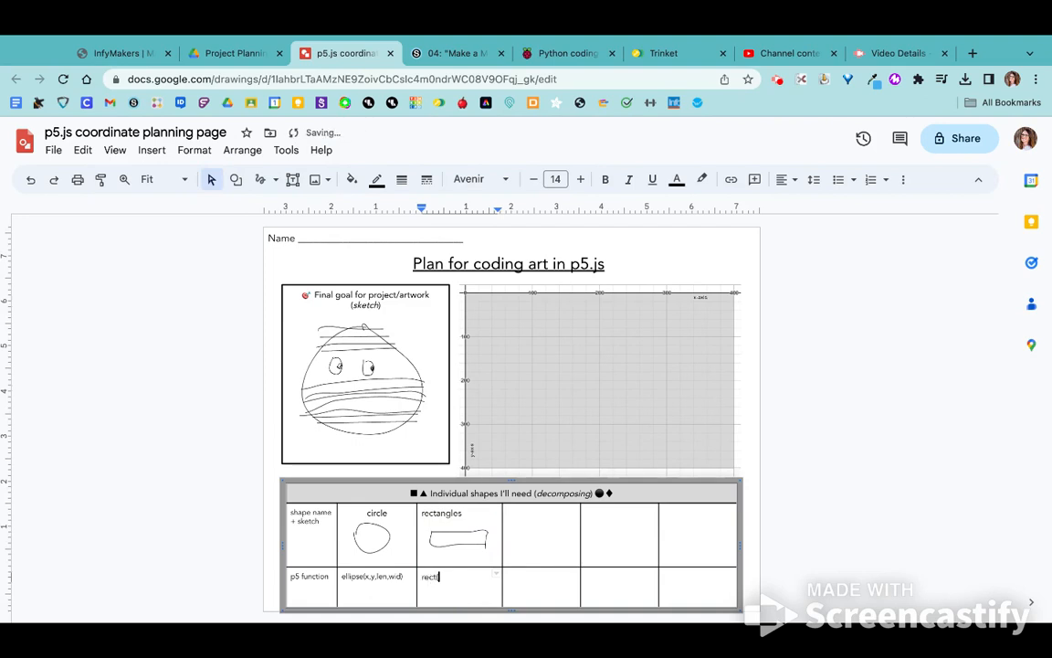
{"action": "left_click", "coordinate": [569, 53]}
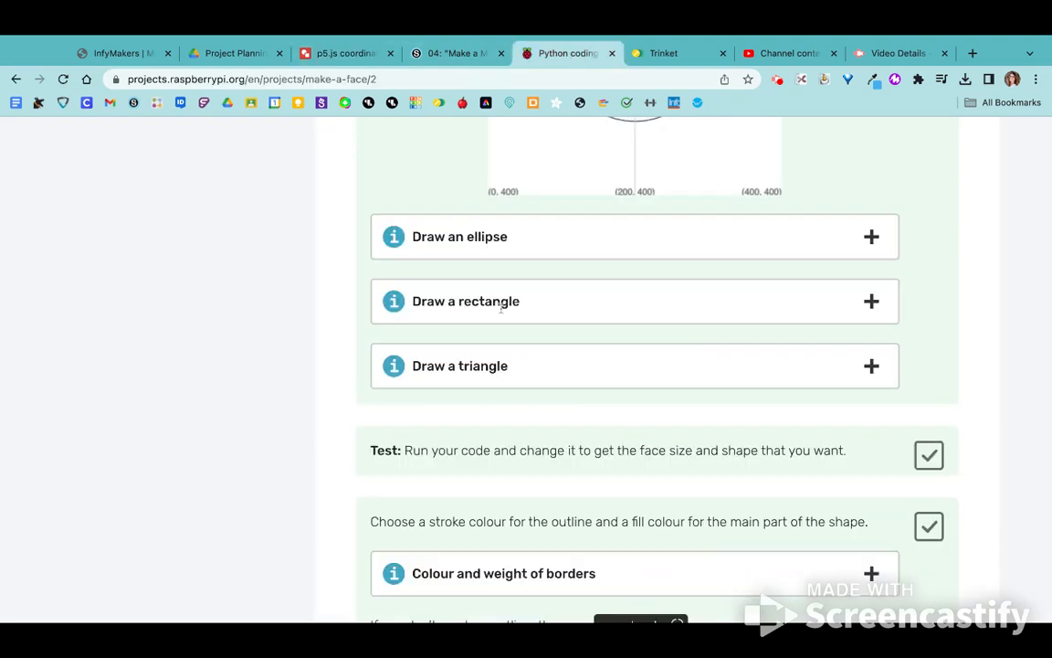
Expand the guide's 'Draw a rectangle' explanation, then return to the planning drawing.
{"action": "left_click", "coordinate": [466, 300]}
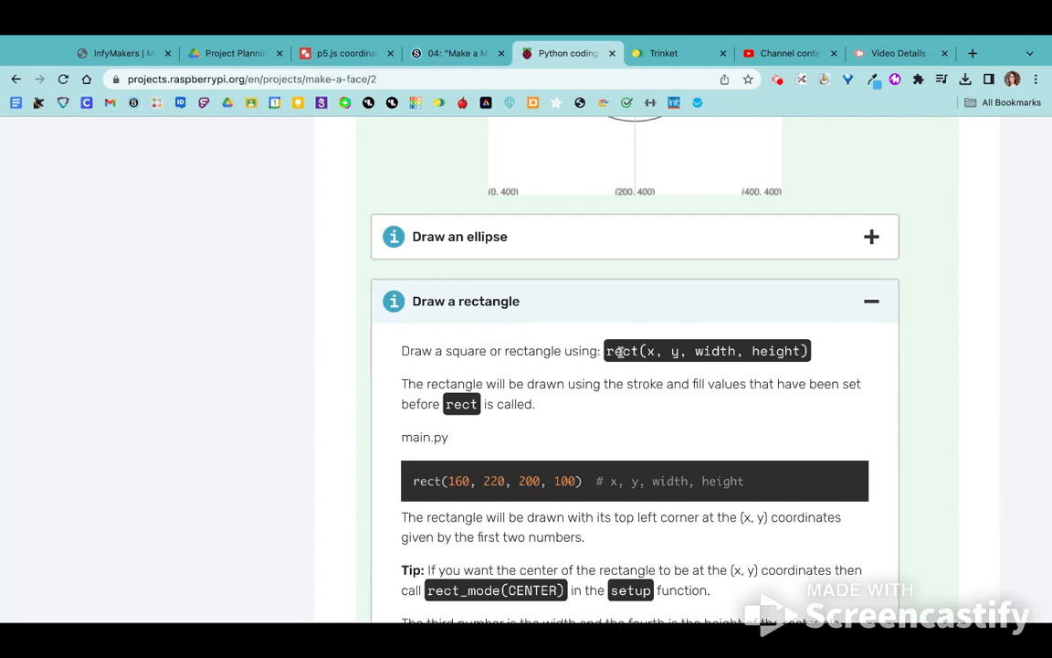
{"action": "mouse_move", "coordinate": [722, 367]}
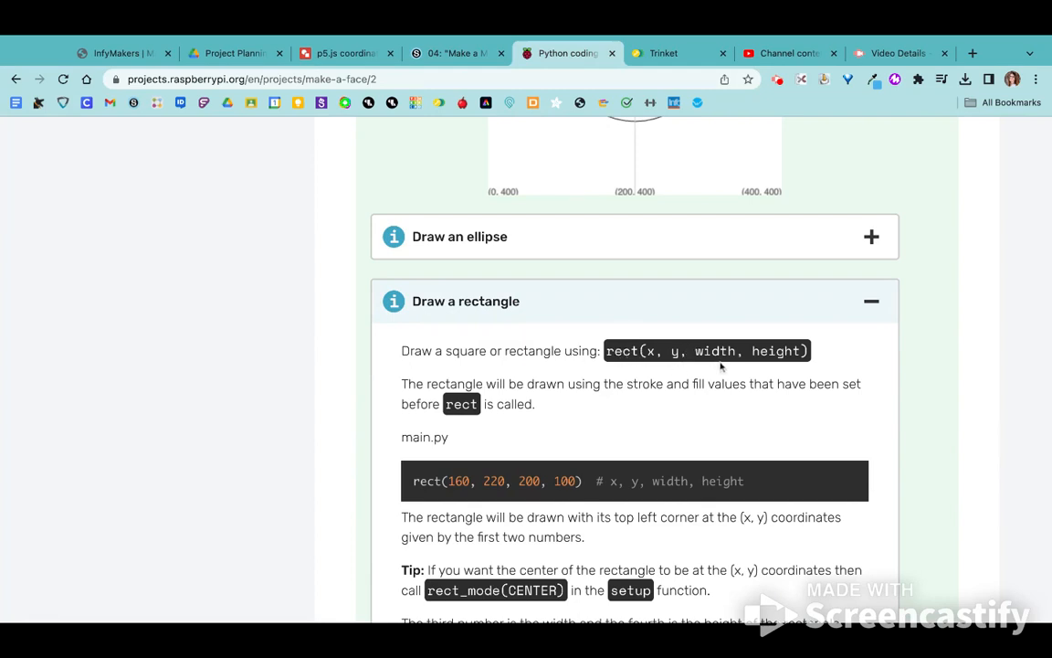
{"action": "left_click", "coordinate": [344, 53]}
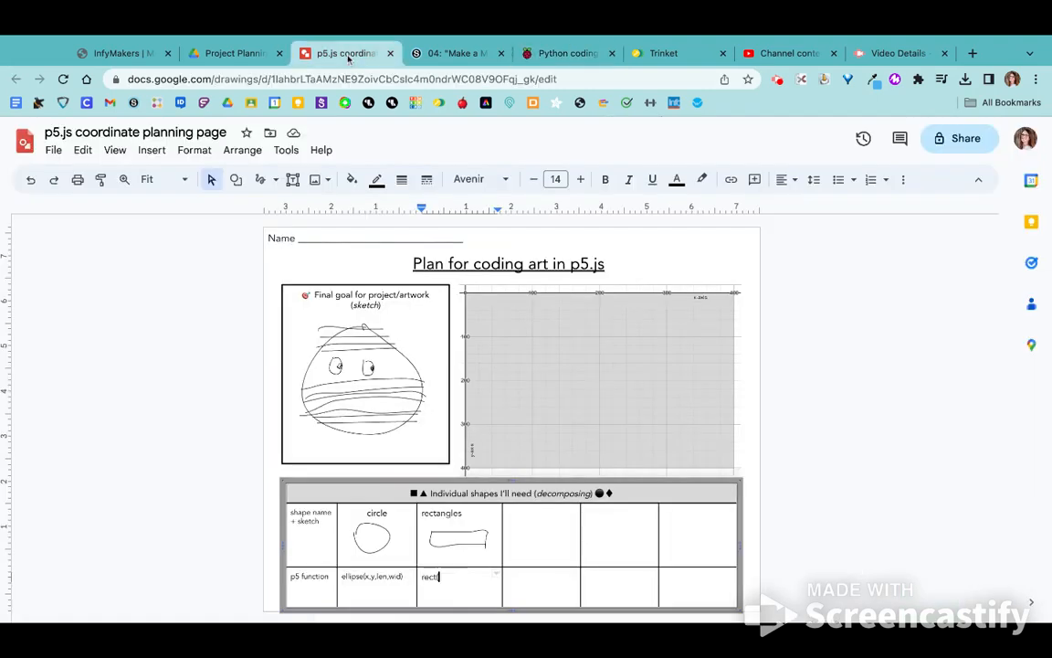
Finish the rectangles function cell as rect(x,y,width, height).
{"action": "type", "text": "x,y,"}
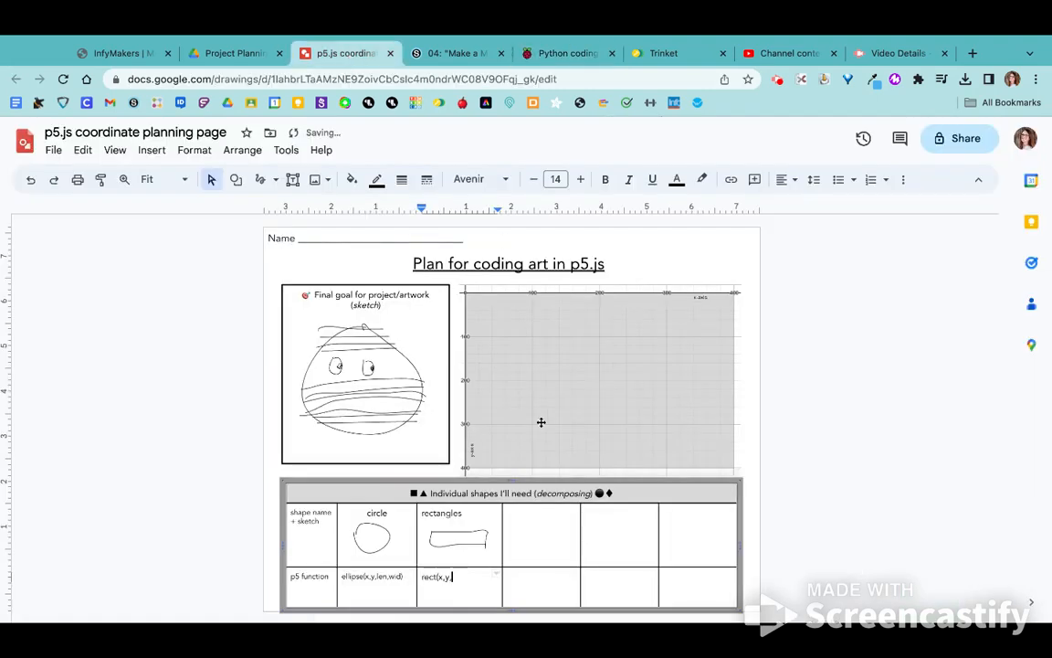
{"action": "type", "text": "width,"}
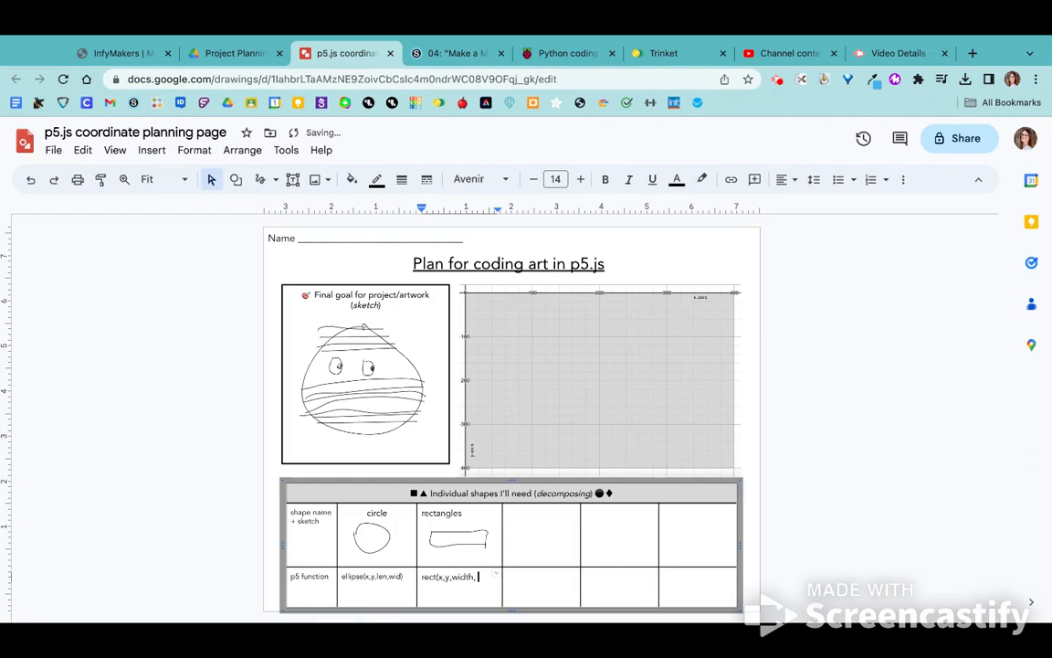
{"action": "type", "text": "height,"}
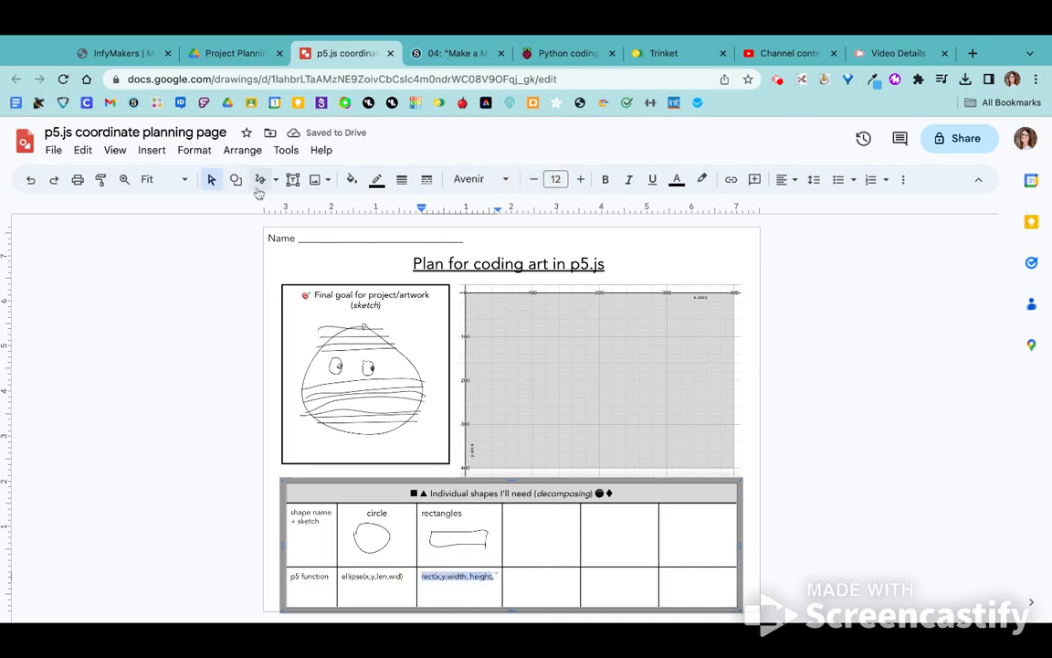
Give the rect function cell a red border and sketch a circle around grid point 200,200.
{"action": "left_click", "coordinate": [376, 179]}
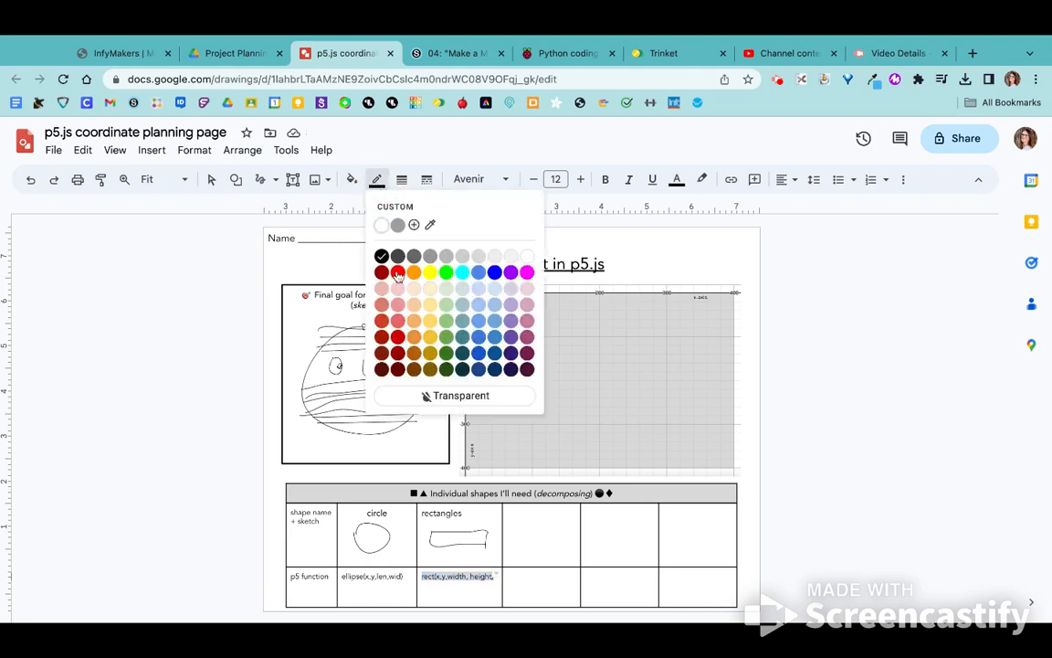
{"action": "left_click", "coordinate": [397, 272]}
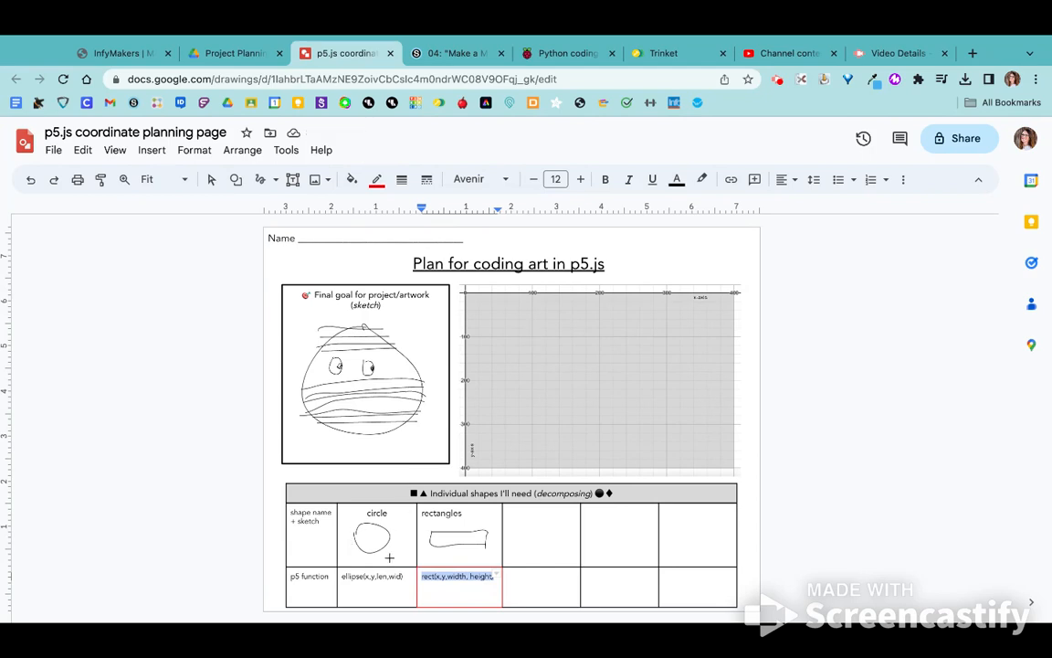
{"action": "mouse_move", "coordinate": [365, 544]}
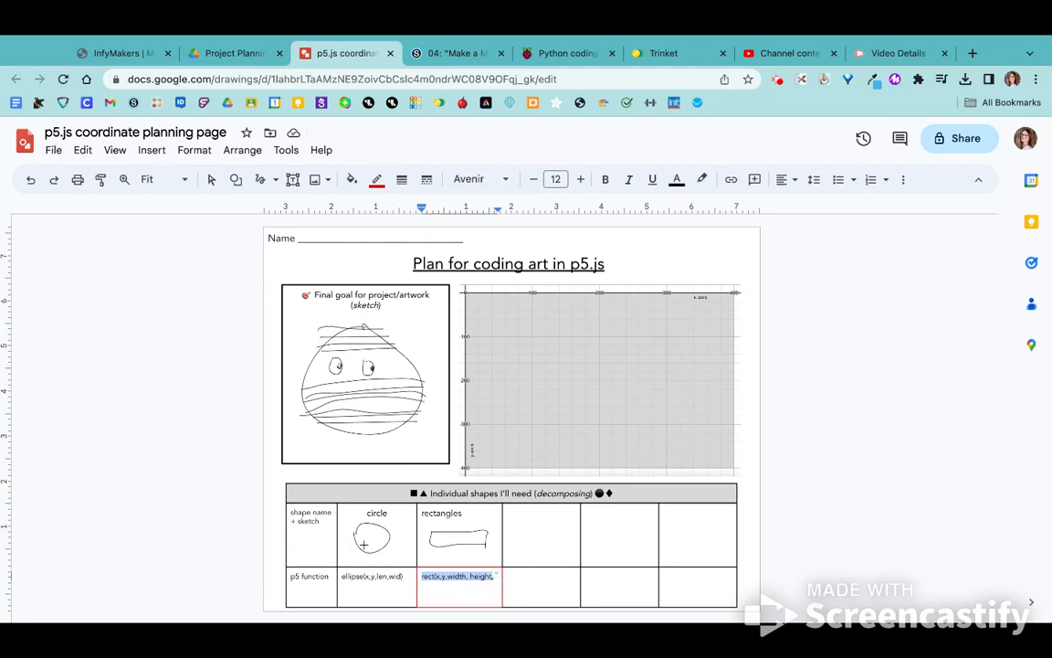
{"action": "mouse_move", "coordinate": [511, 380]}
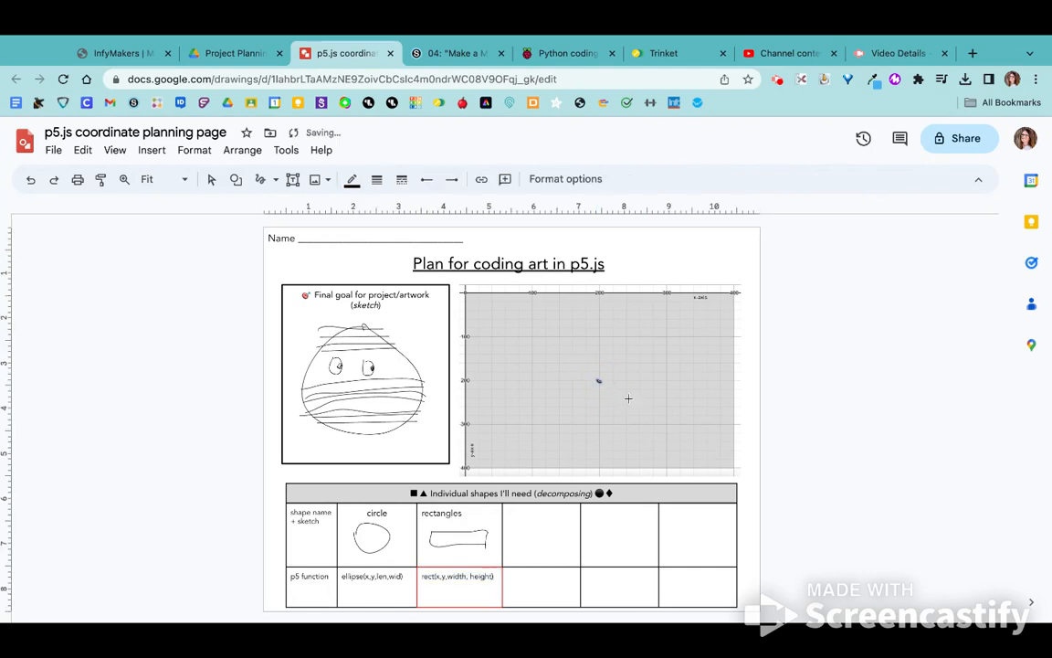
{"action": "mouse_move", "coordinate": [612, 386]}
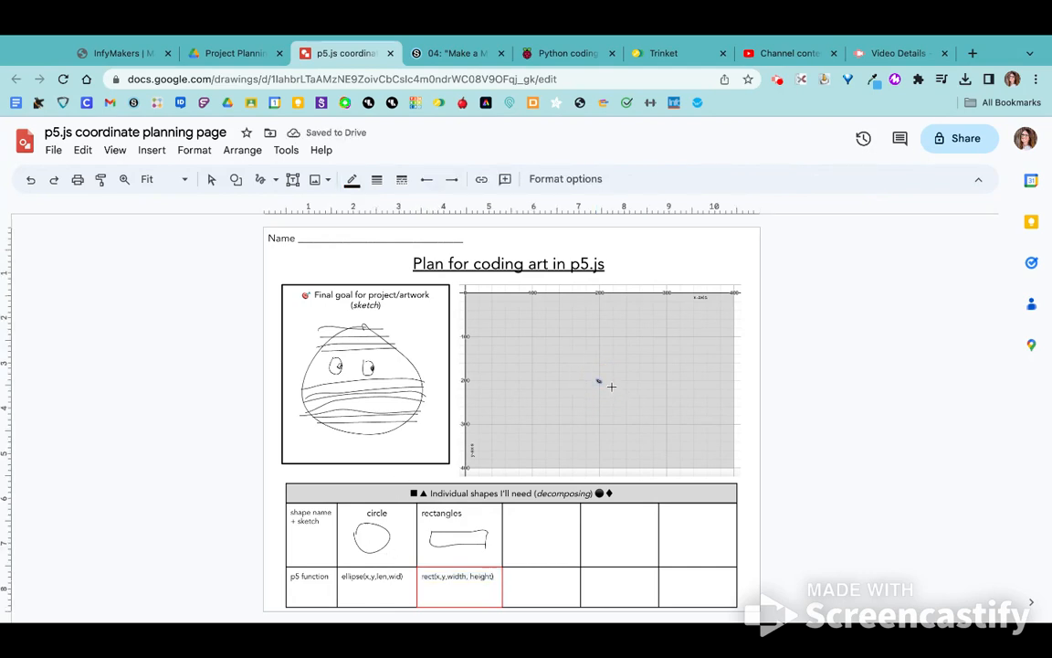
{"action": "mouse_move", "coordinate": [627, 336]}
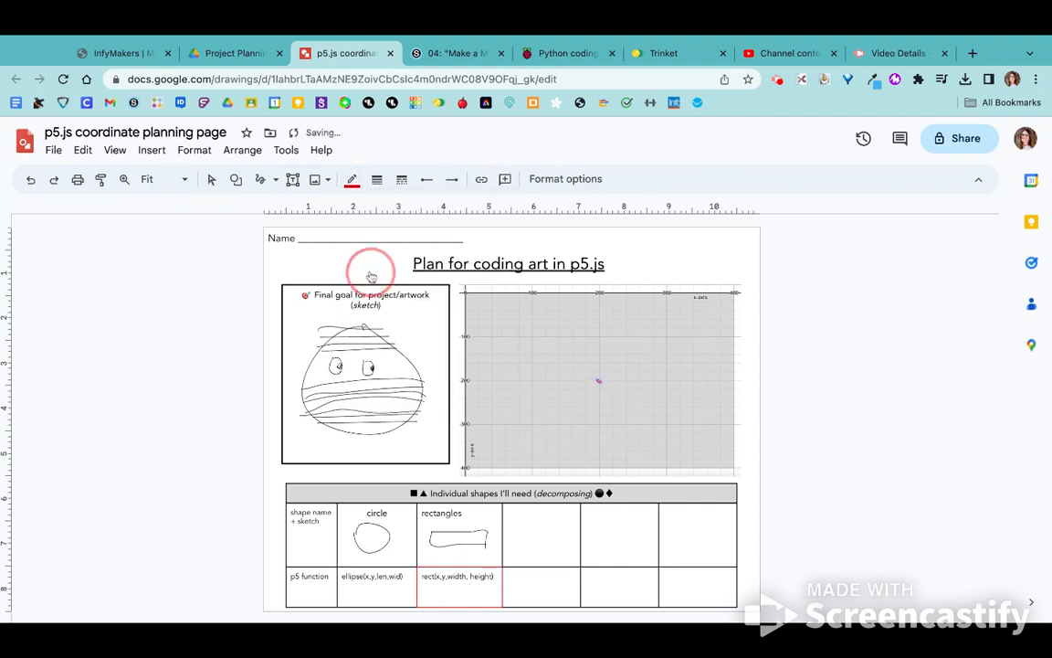
{"action": "mouse_move", "coordinate": [620, 341]}
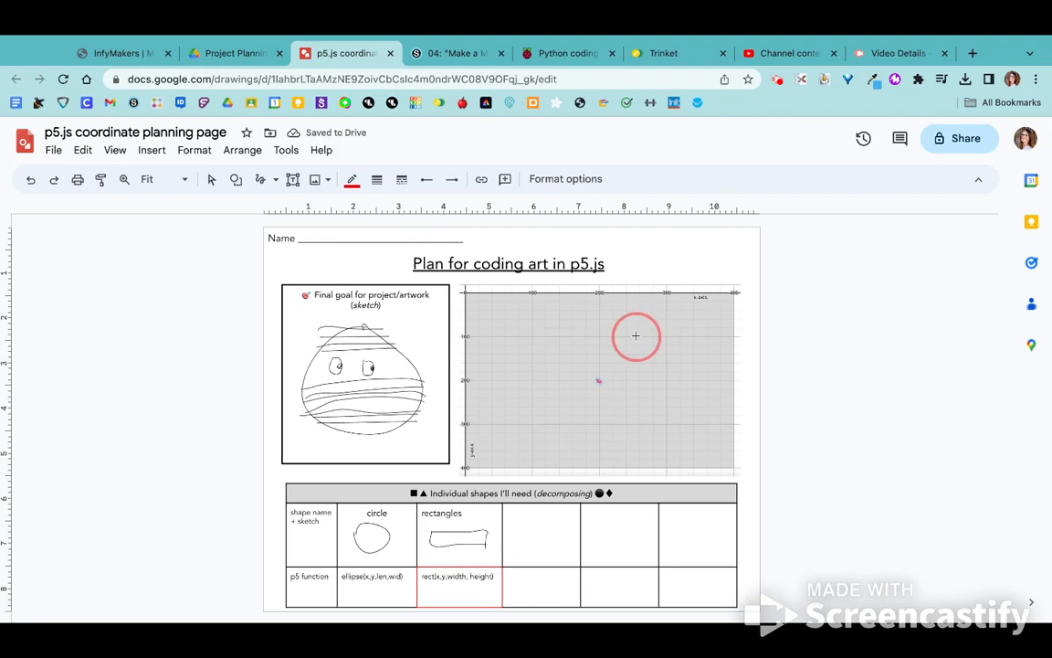
{"action": "left_click_drag", "start_coordinate": [637, 335], "coordinate": [580, 409]}
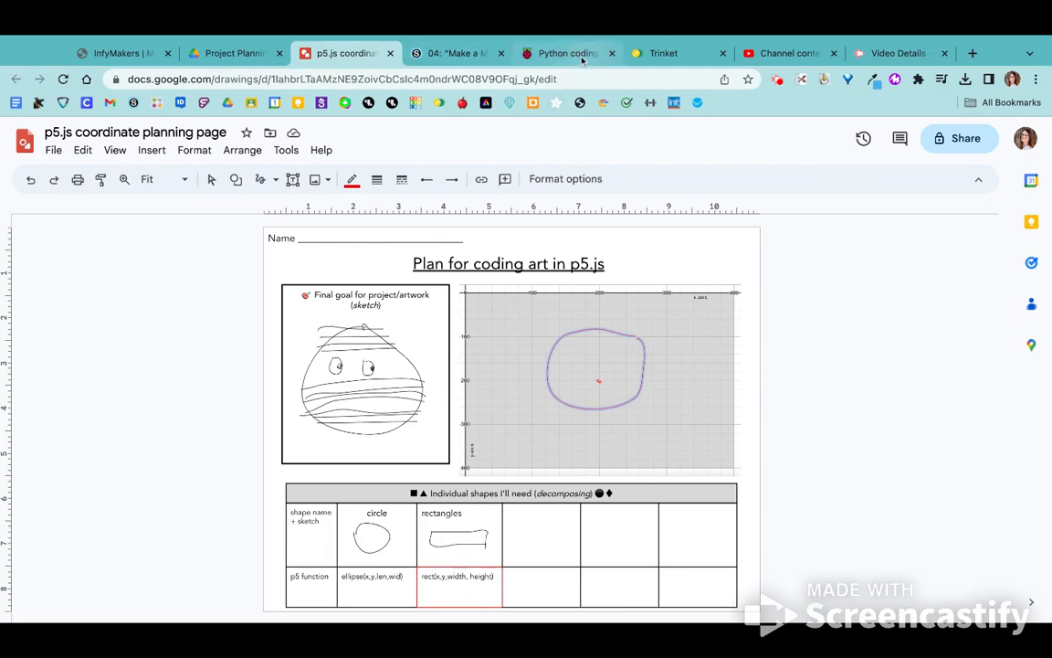
Review the guide's rect corner, width and height diagram, then return to the planning drawing.
{"action": "left_click", "coordinate": [567, 53]}
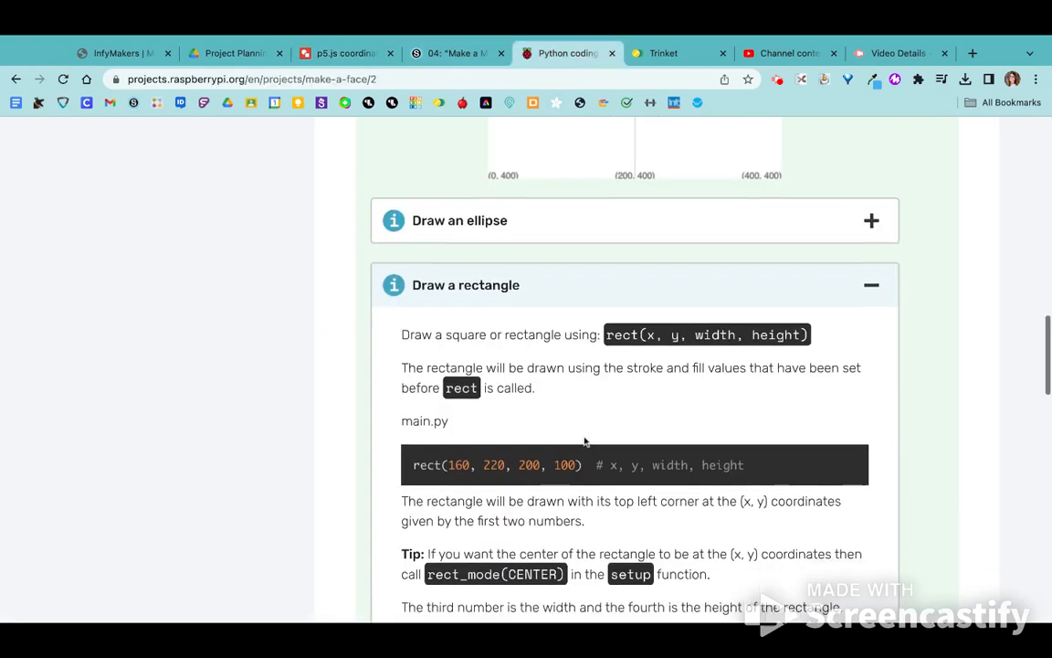
{"action": "scroll", "scroll_direction": "down", "scroll_amount": 3}
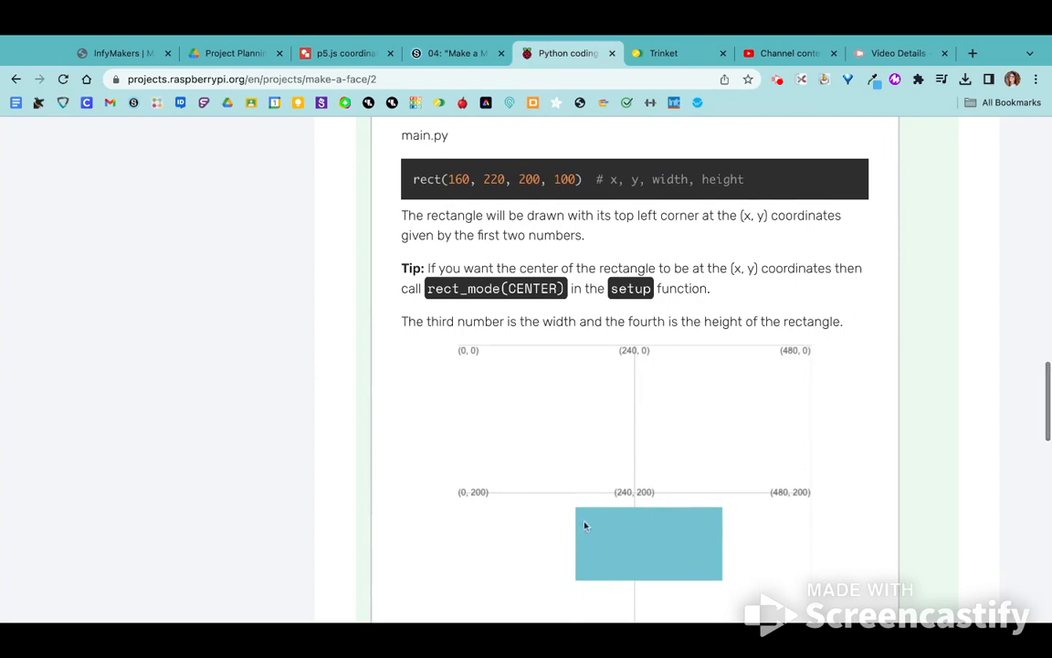
{"action": "mouse_move", "coordinate": [577, 513]}
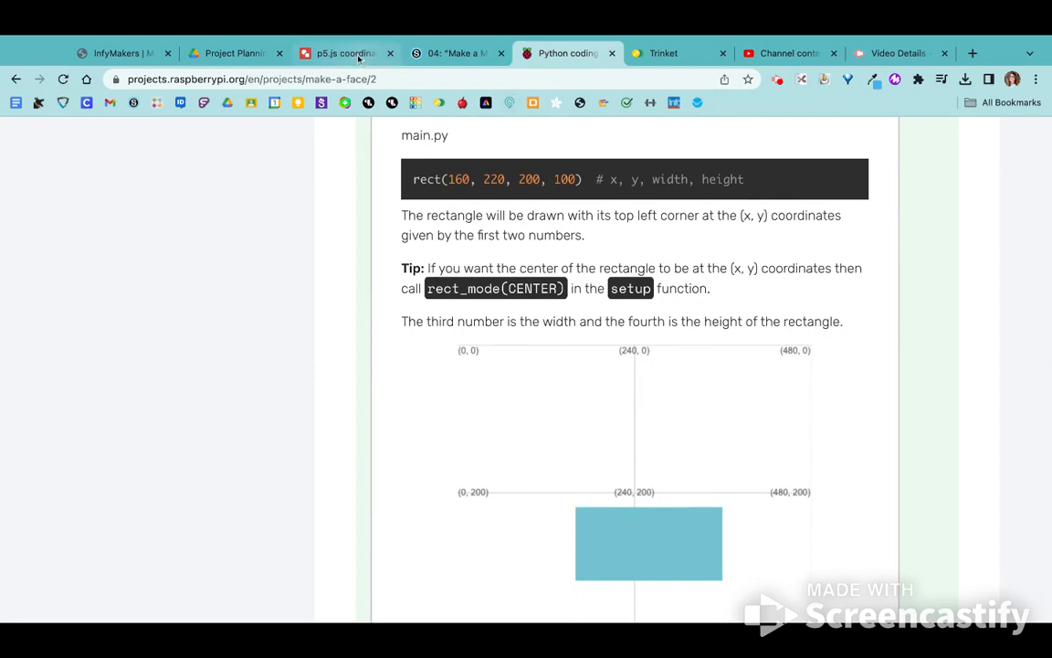
{"action": "left_click", "coordinate": [342, 53]}
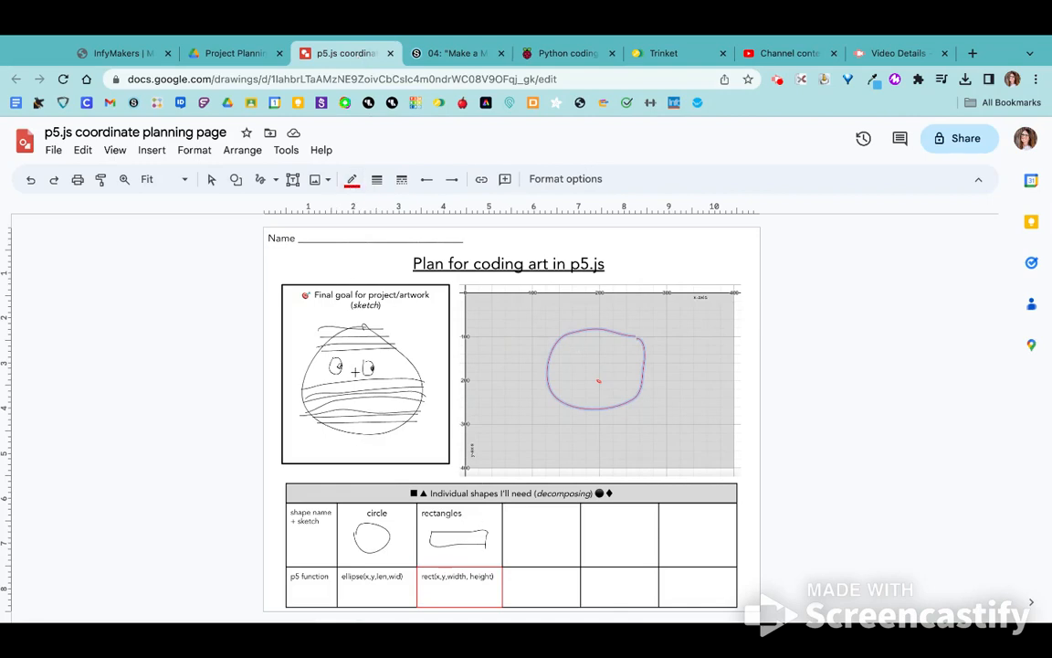
{"action": "mouse_move", "coordinate": [546, 410]}
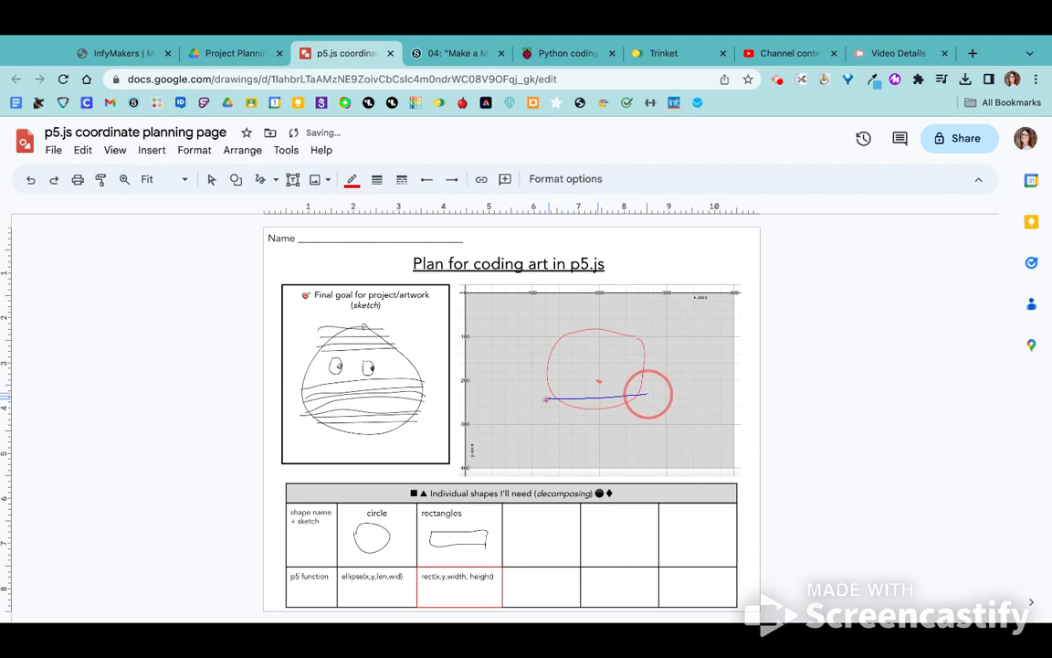
Scribble a thin rectangle outline across the bottom edge of the red circle.
{"action": "left_click_drag", "start_coordinate": [649, 394], "coordinate": [546, 402]}
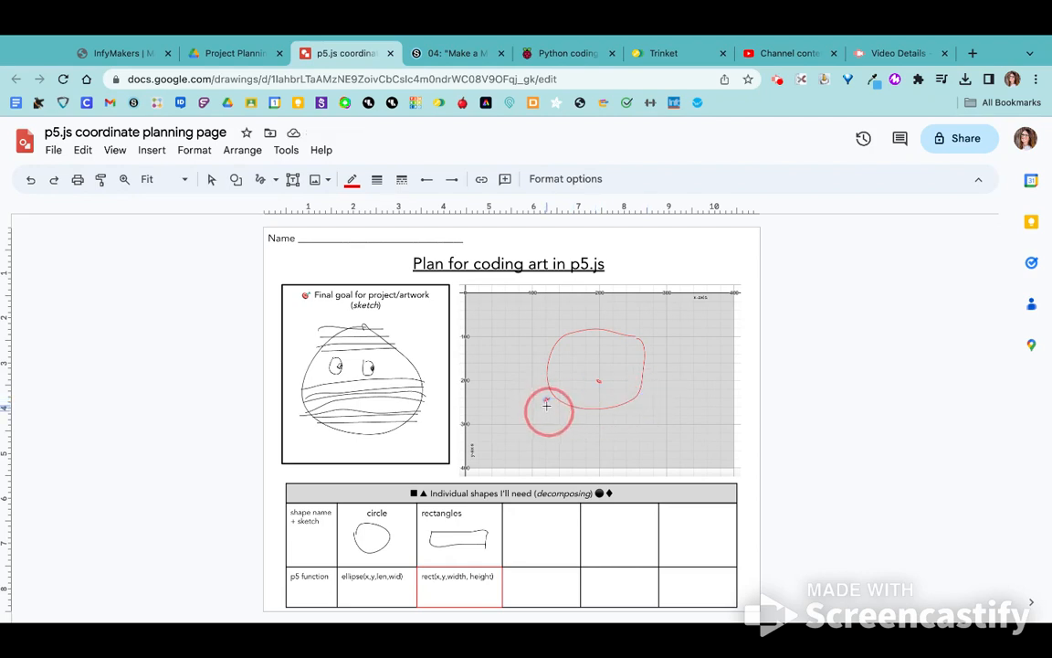
{"action": "left_click_drag", "start_coordinate": [548, 402], "coordinate": [644, 407]}
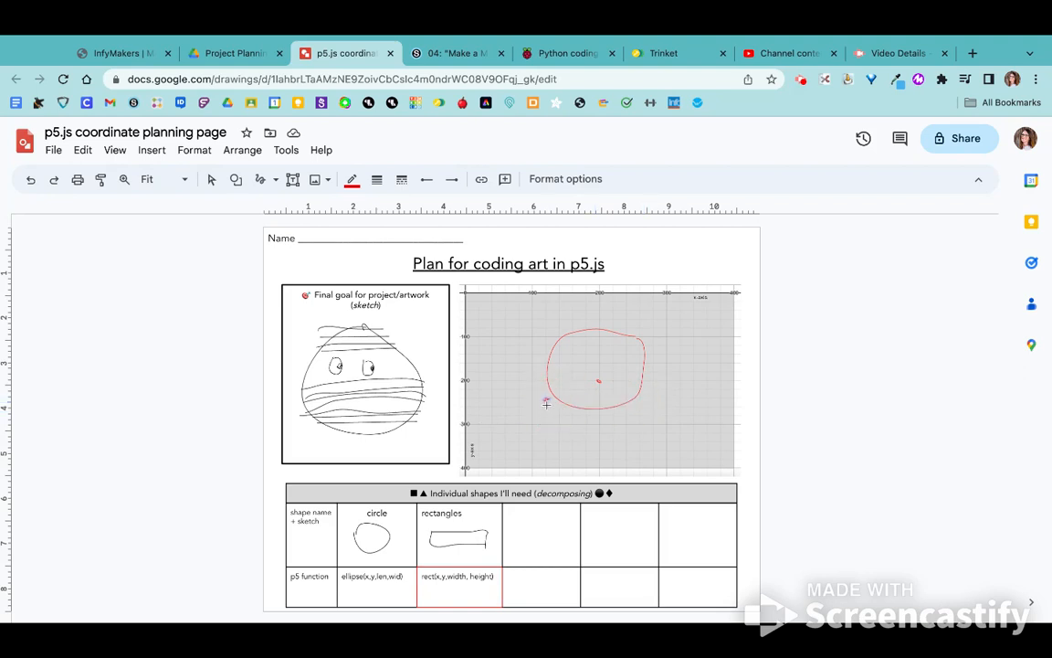
{"action": "left_click_drag", "start_coordinate": [546, 402], "coordinate": [653, 402]}
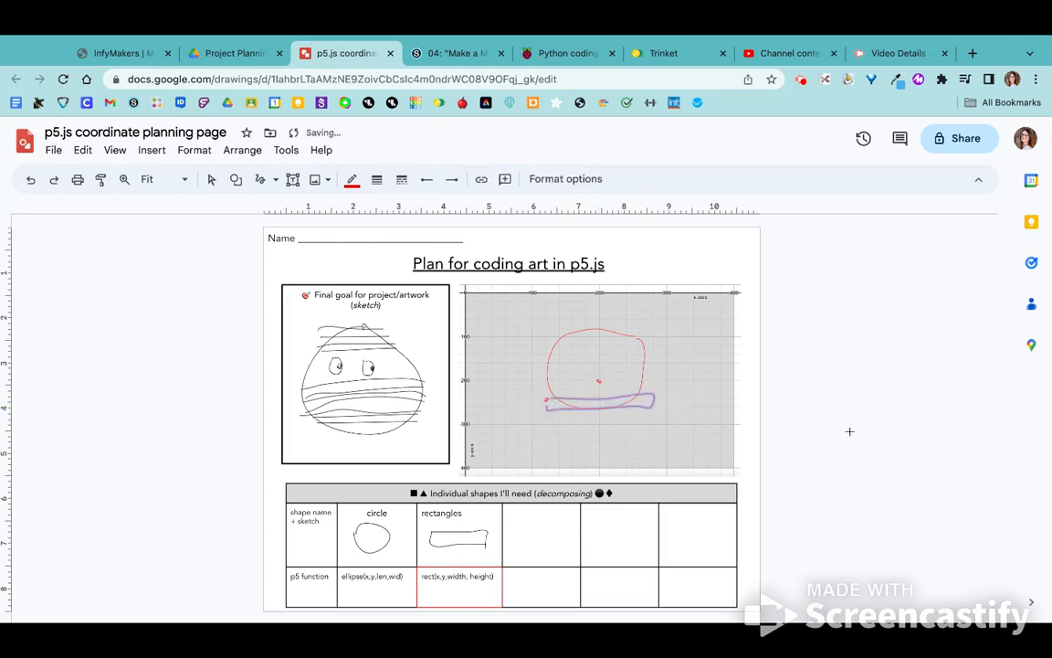
{"action": "mouse_move", "coordinate": [539, 367]}
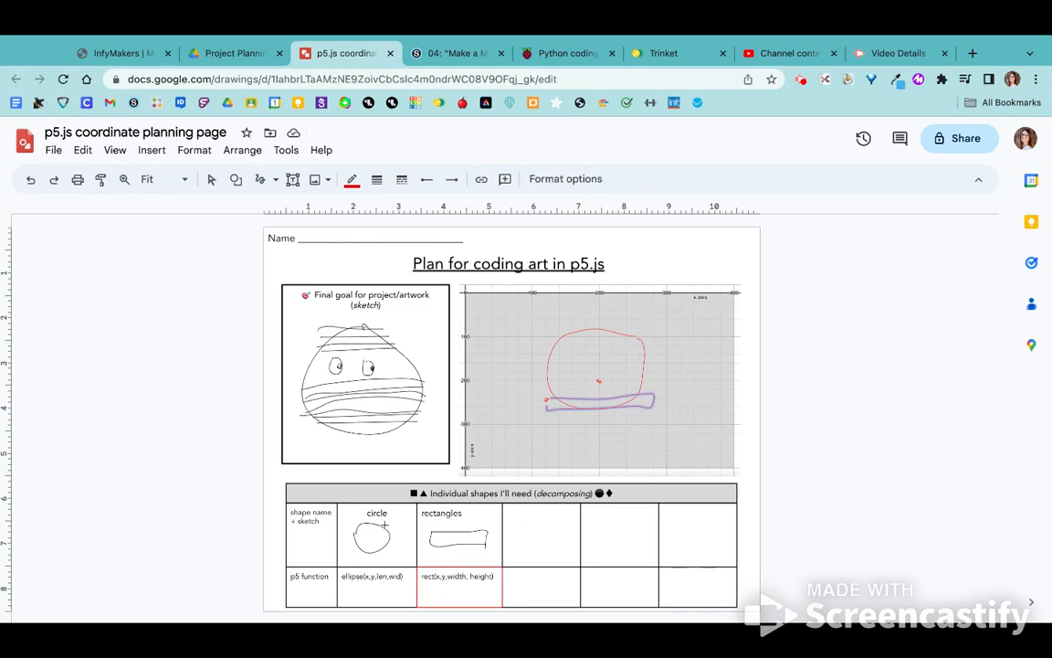
{"action": "mouse_move", "coordinate": [526, 528]}
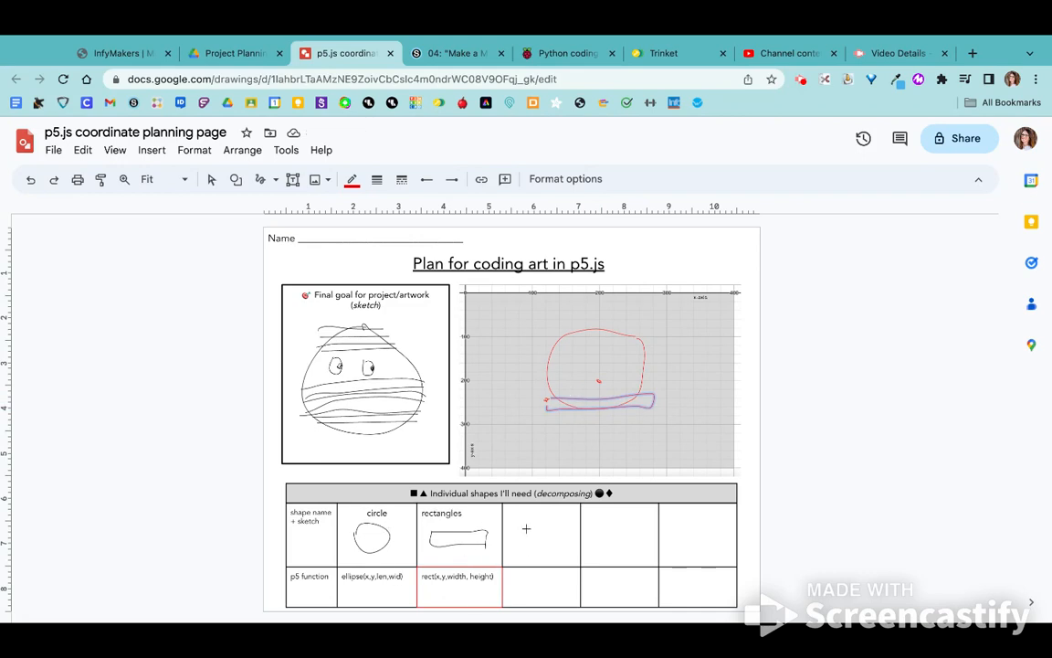